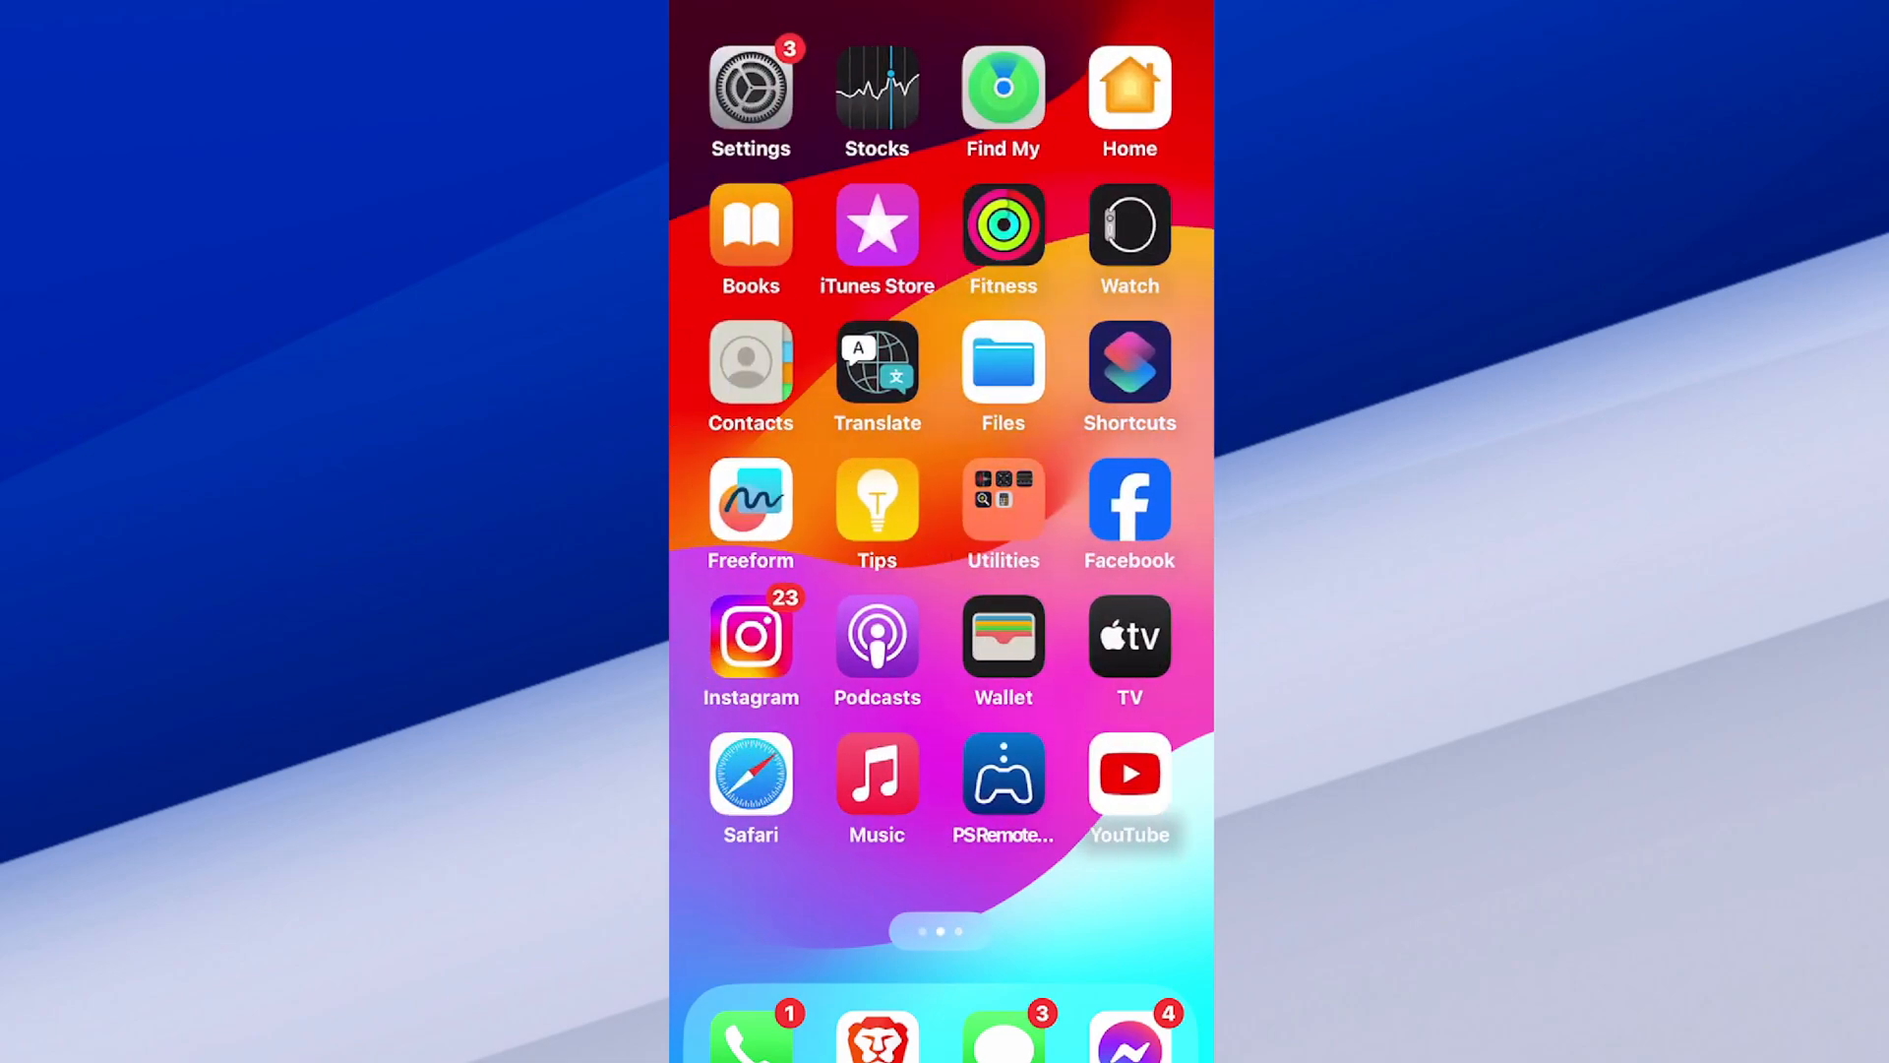
Step: Launch Settings and scroll the main list down to the Passwords, Mail and Notes section
{"action": "left_click", "coordinate": [749, 88]}
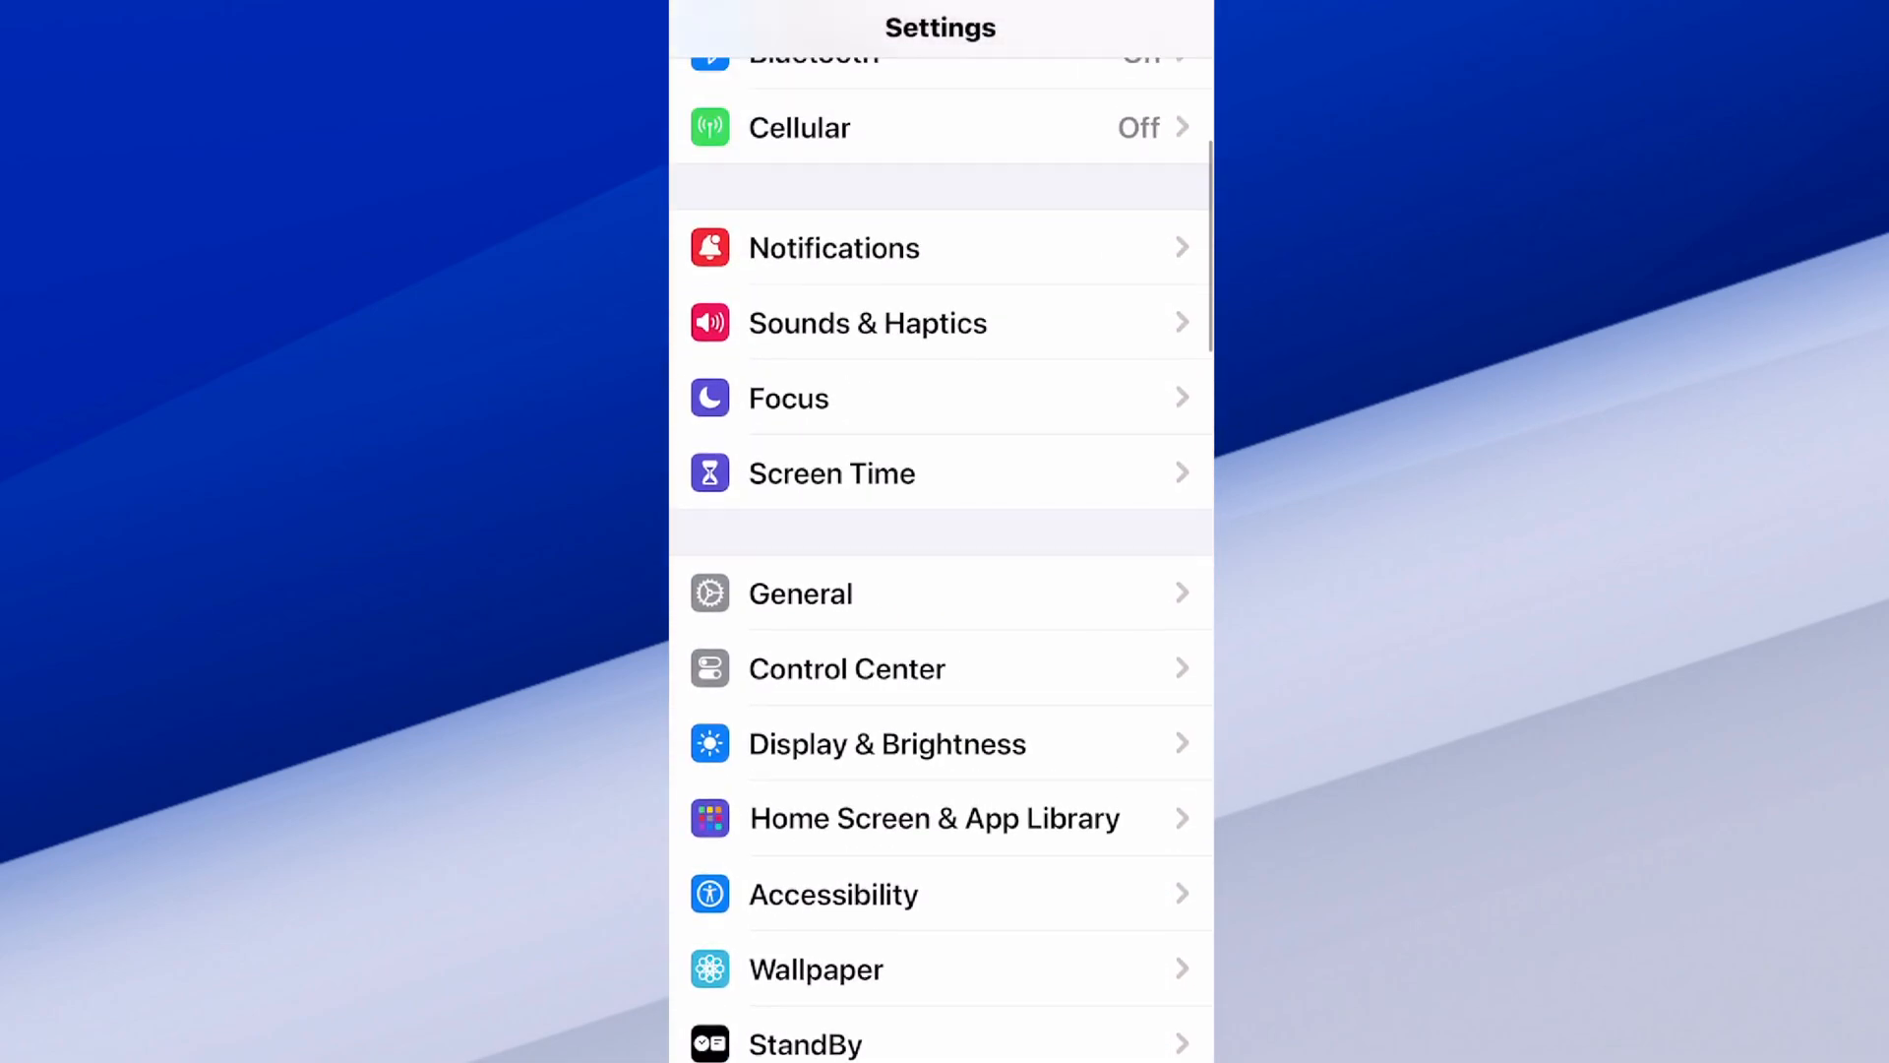
{"action": "scroll", "scroll_direction": "down", "scroll_amount": 3}
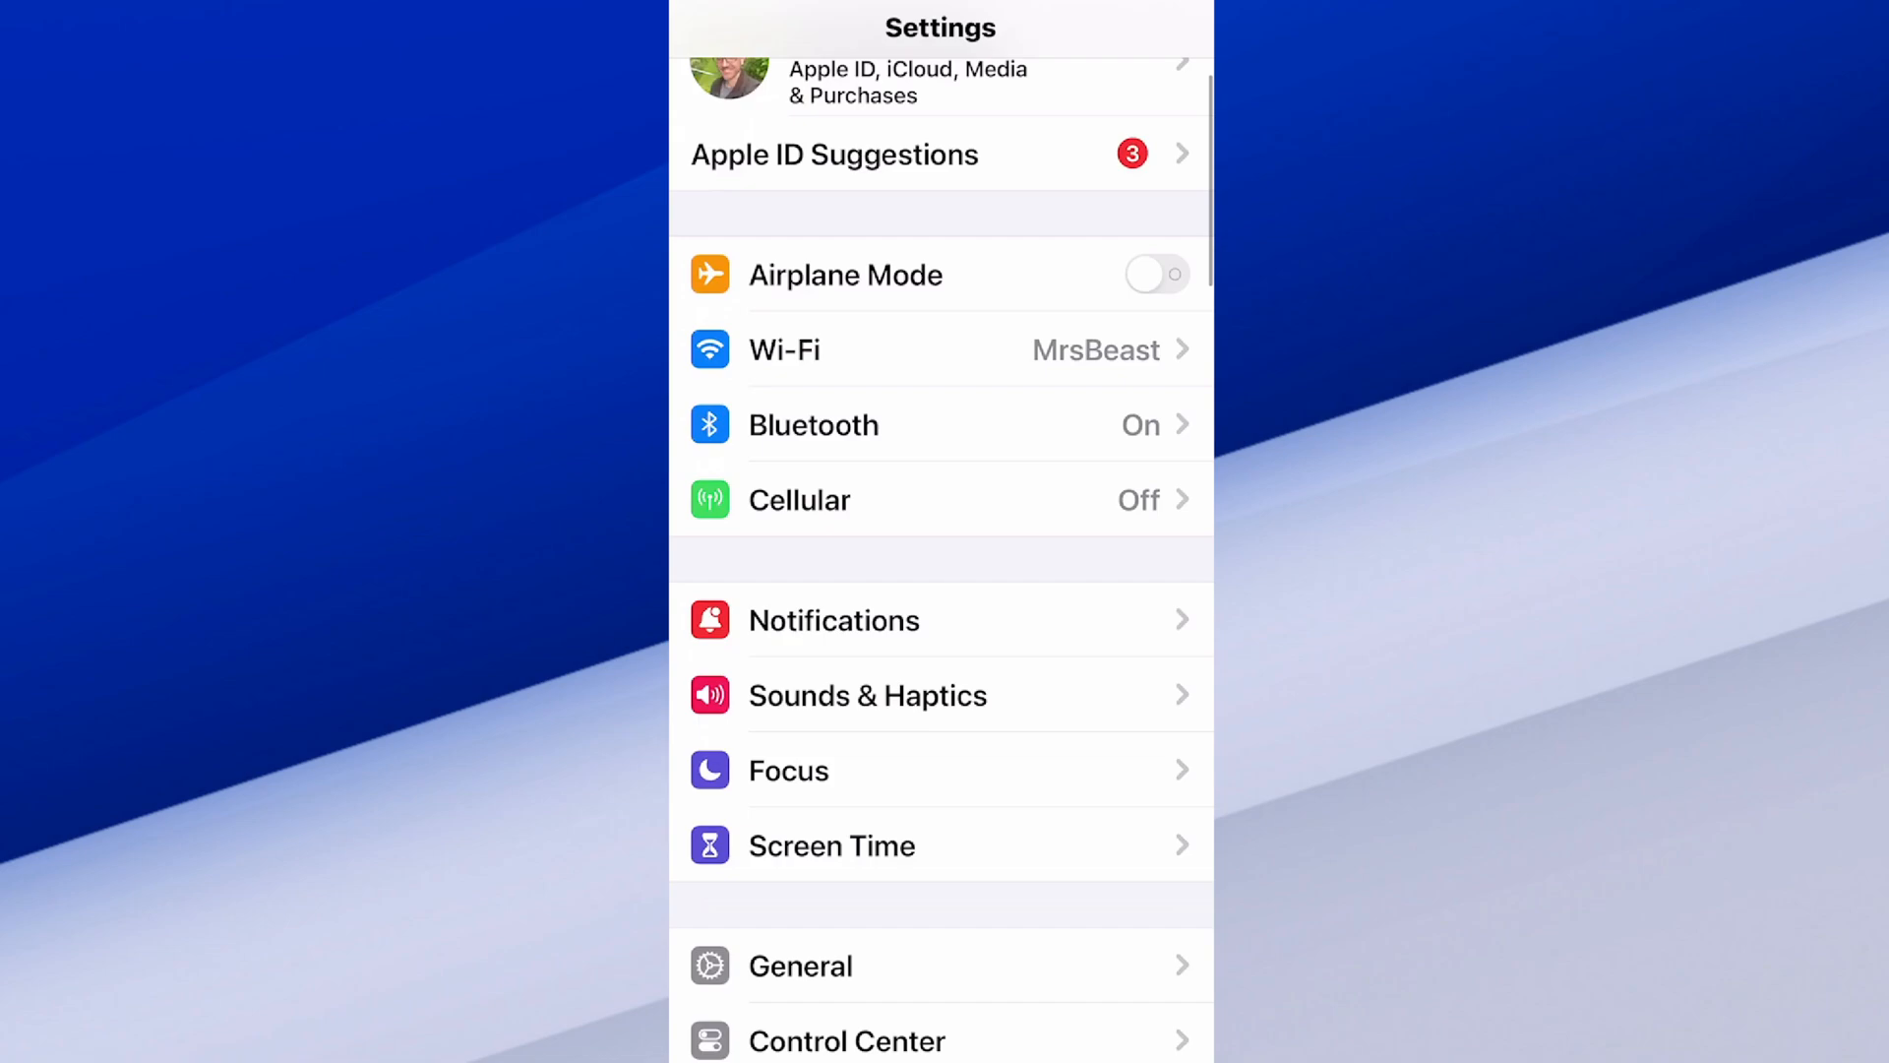
{"action": "scroll", "scroll_direction": "down", "scroll_amount": 3}
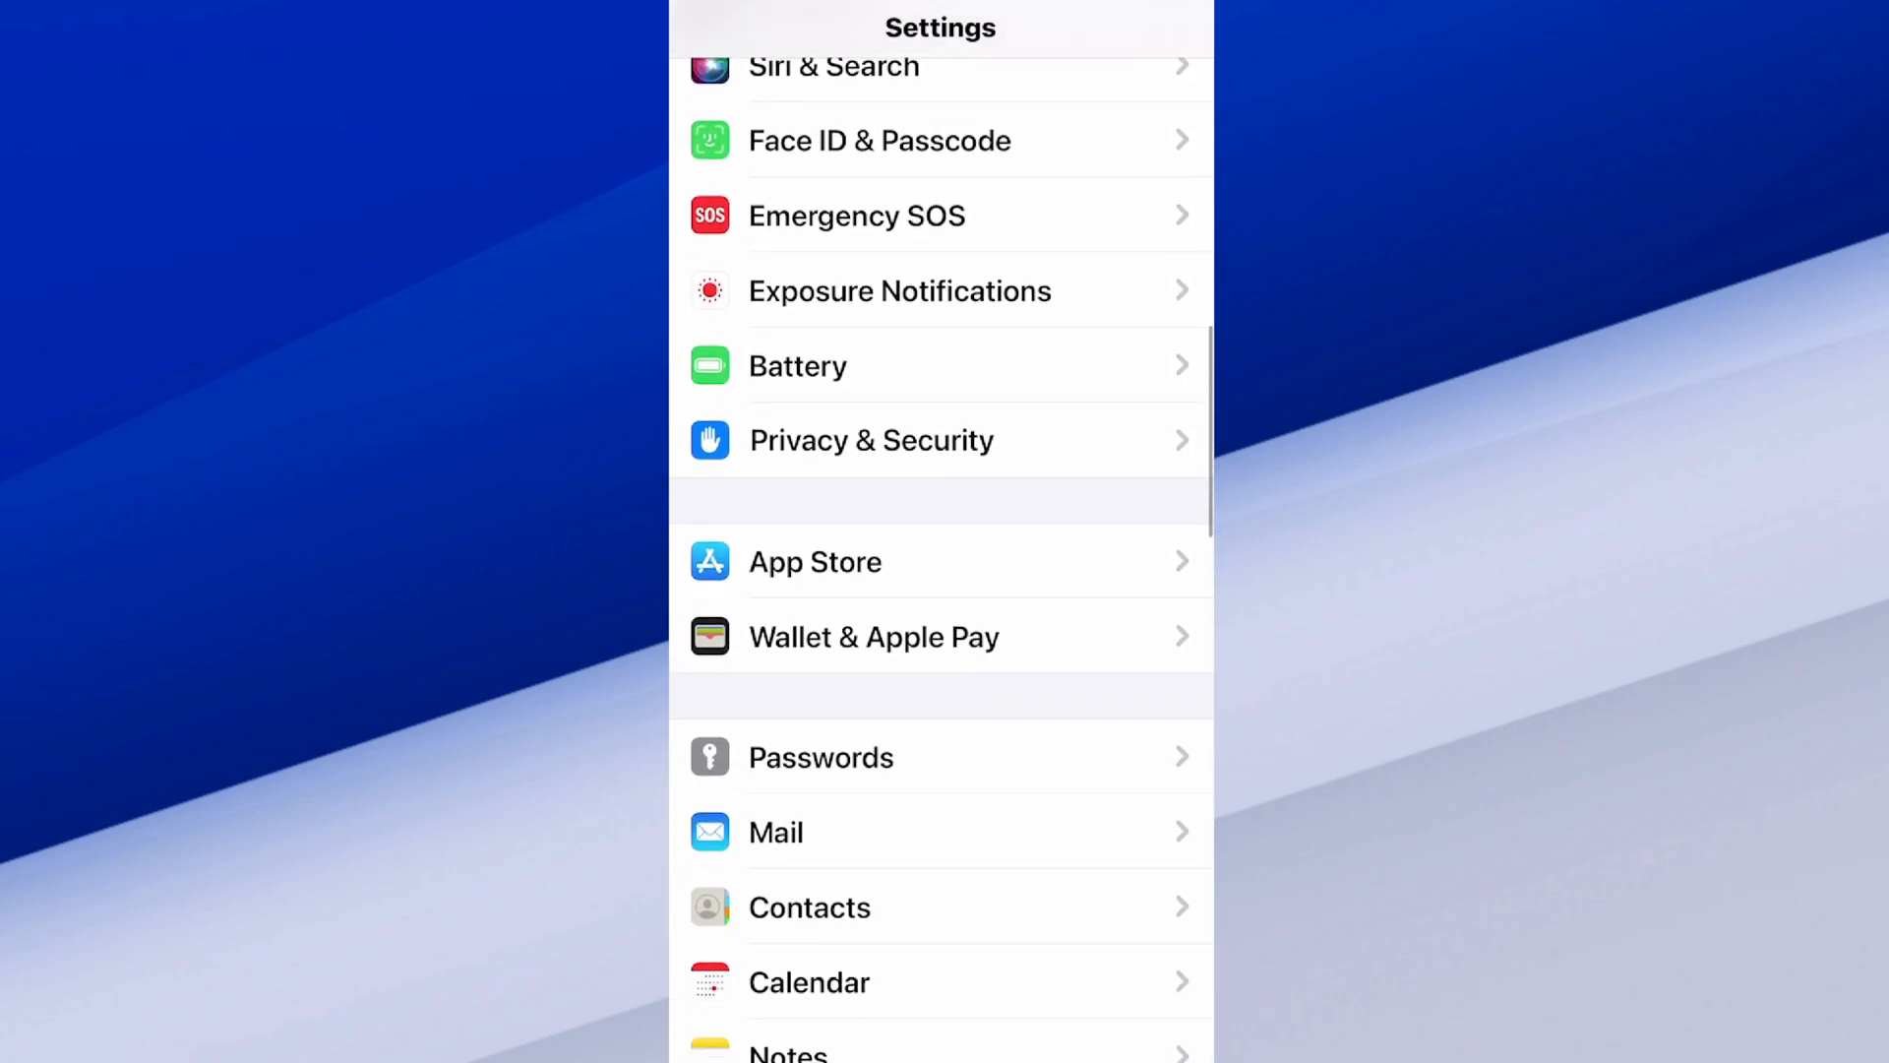
{"action": "scroll", "scroll_direction": "down", "scroll_amount": 3}
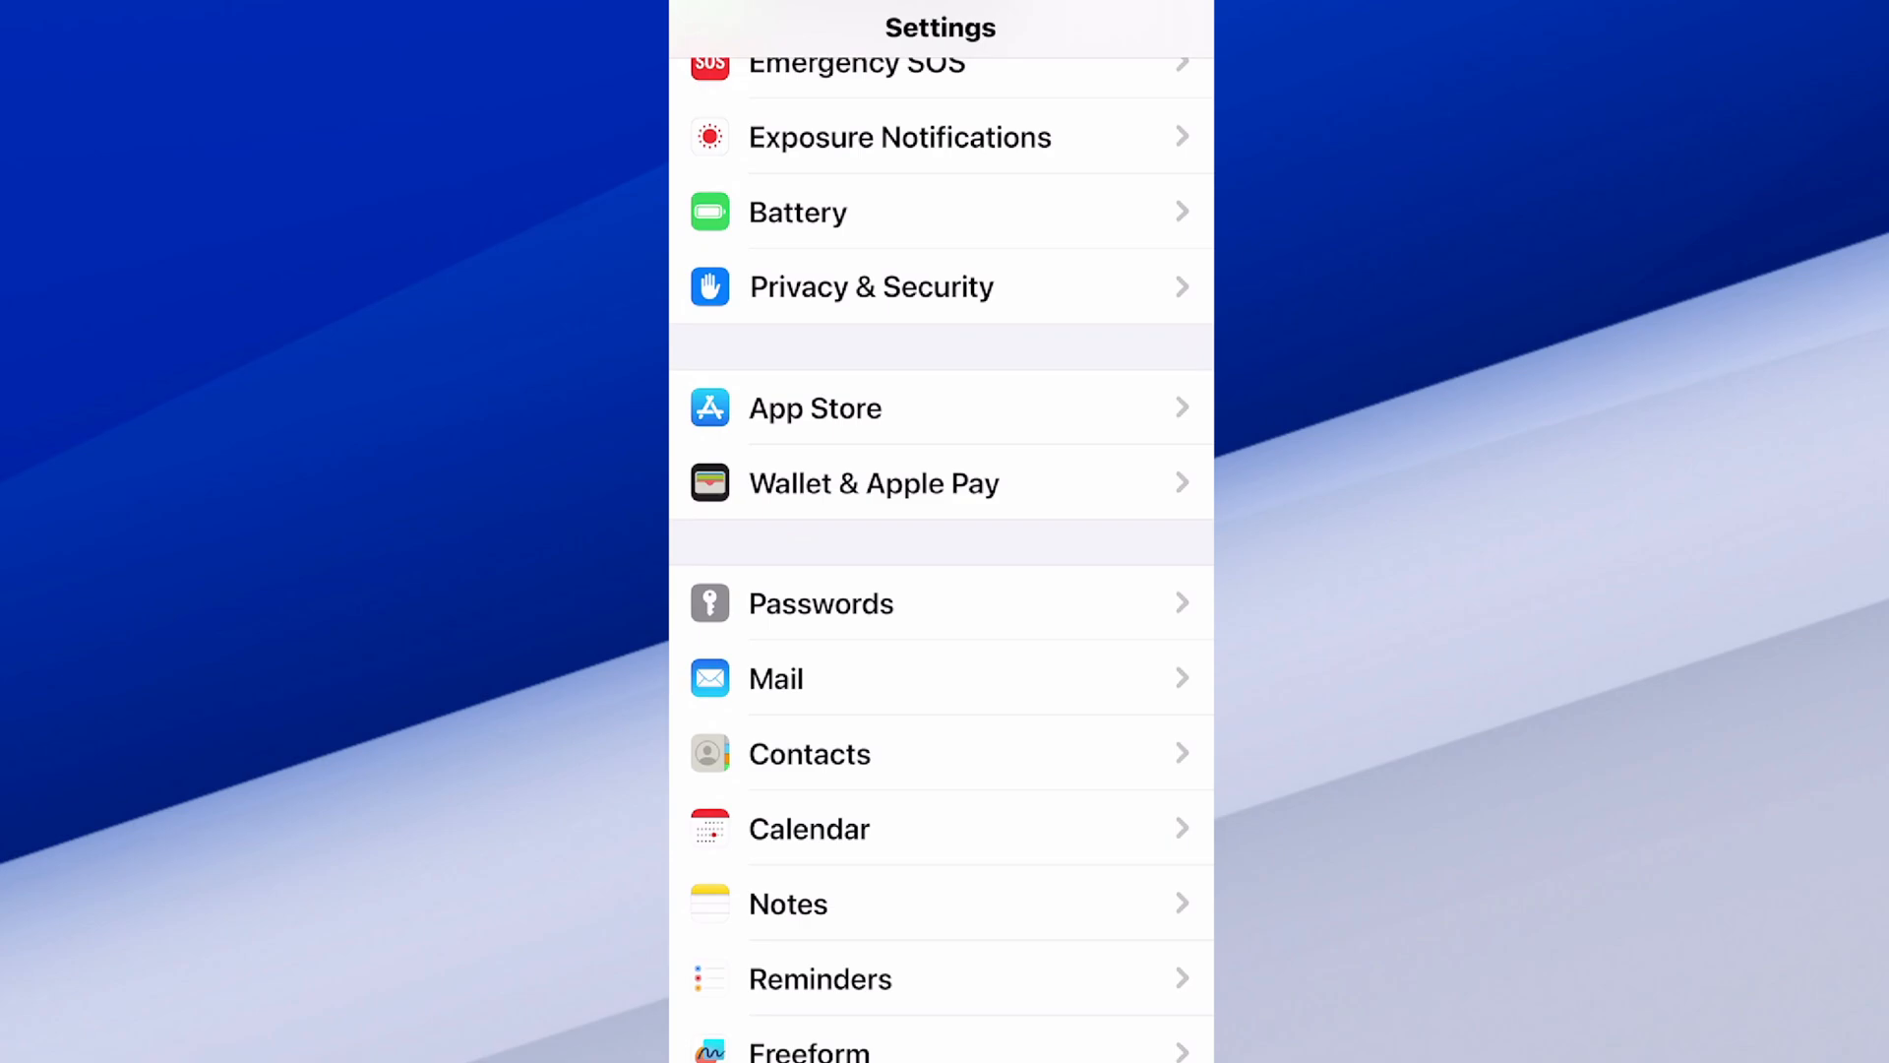
Step: Open the App Store page and switch off Automatic Downloads under Cellular Data
{"action": "left_click", "coordinate": [816, 408]}
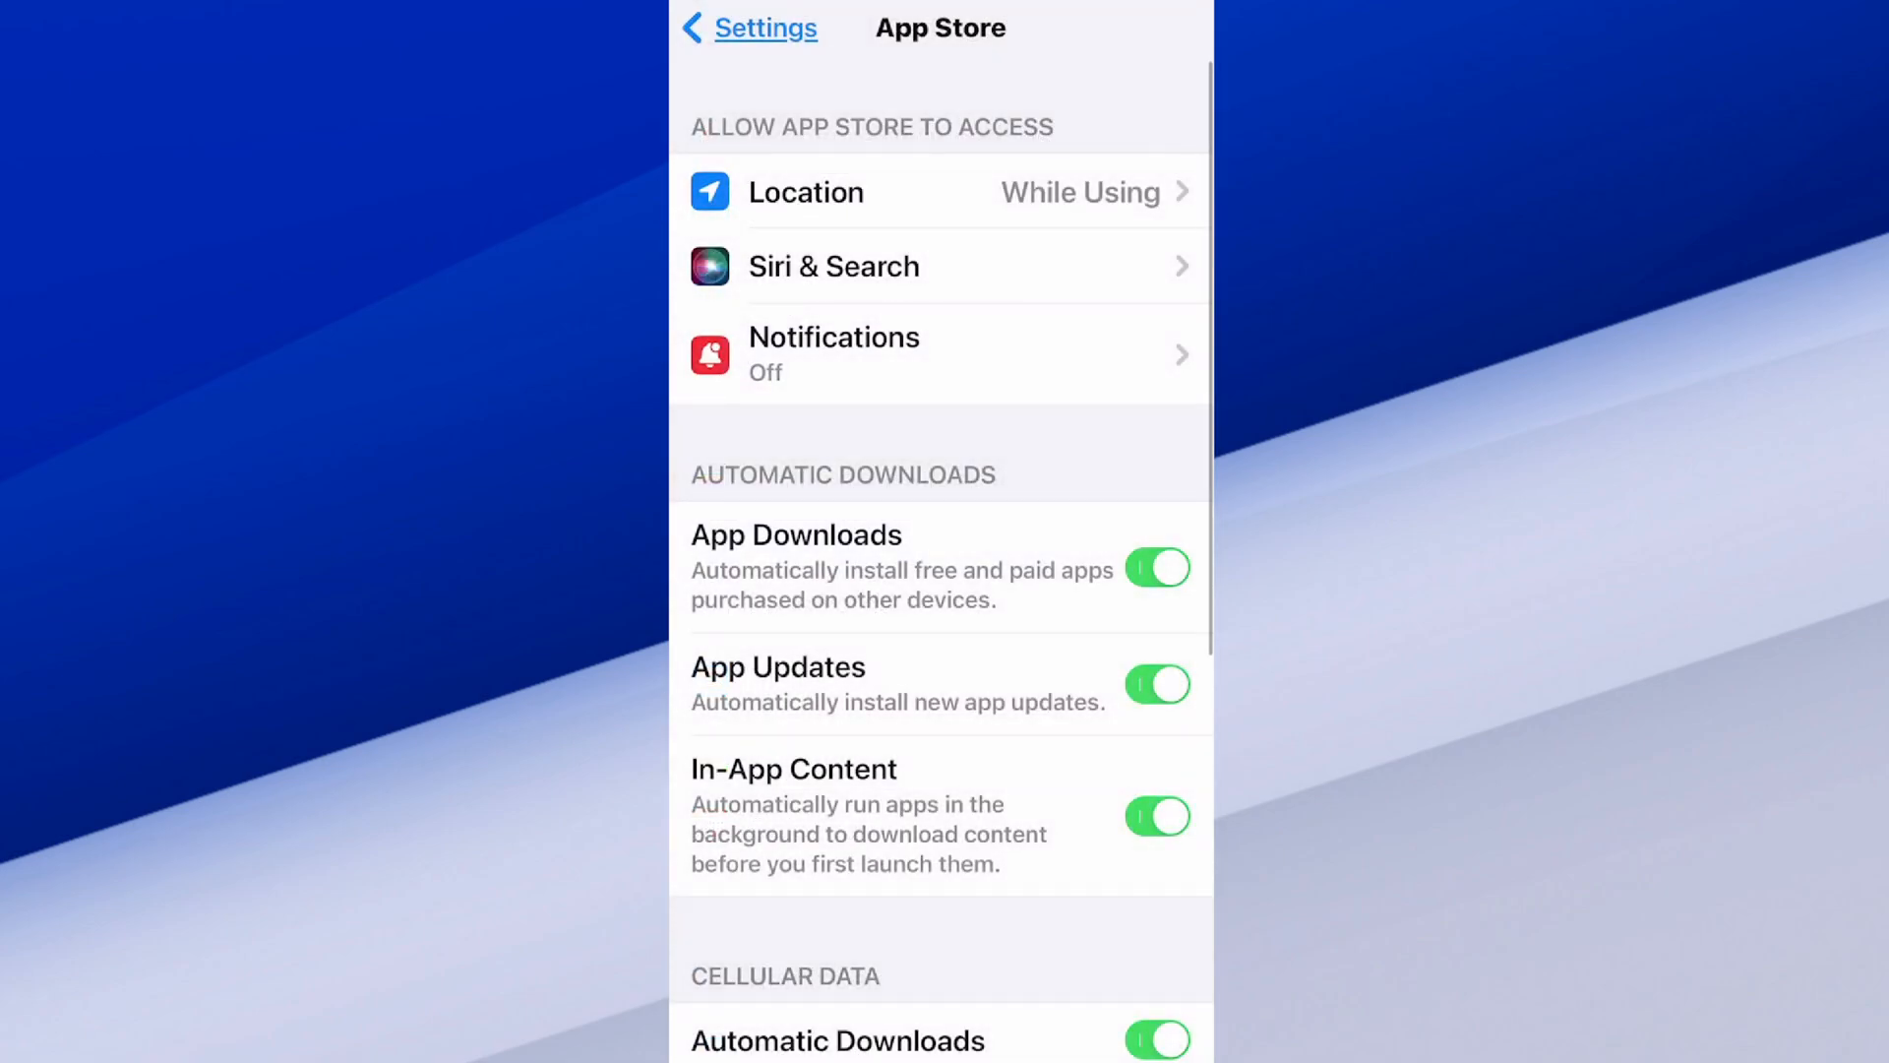
{"action": "scroll", "scroll_direction": "down", "scroll_amount": 3}
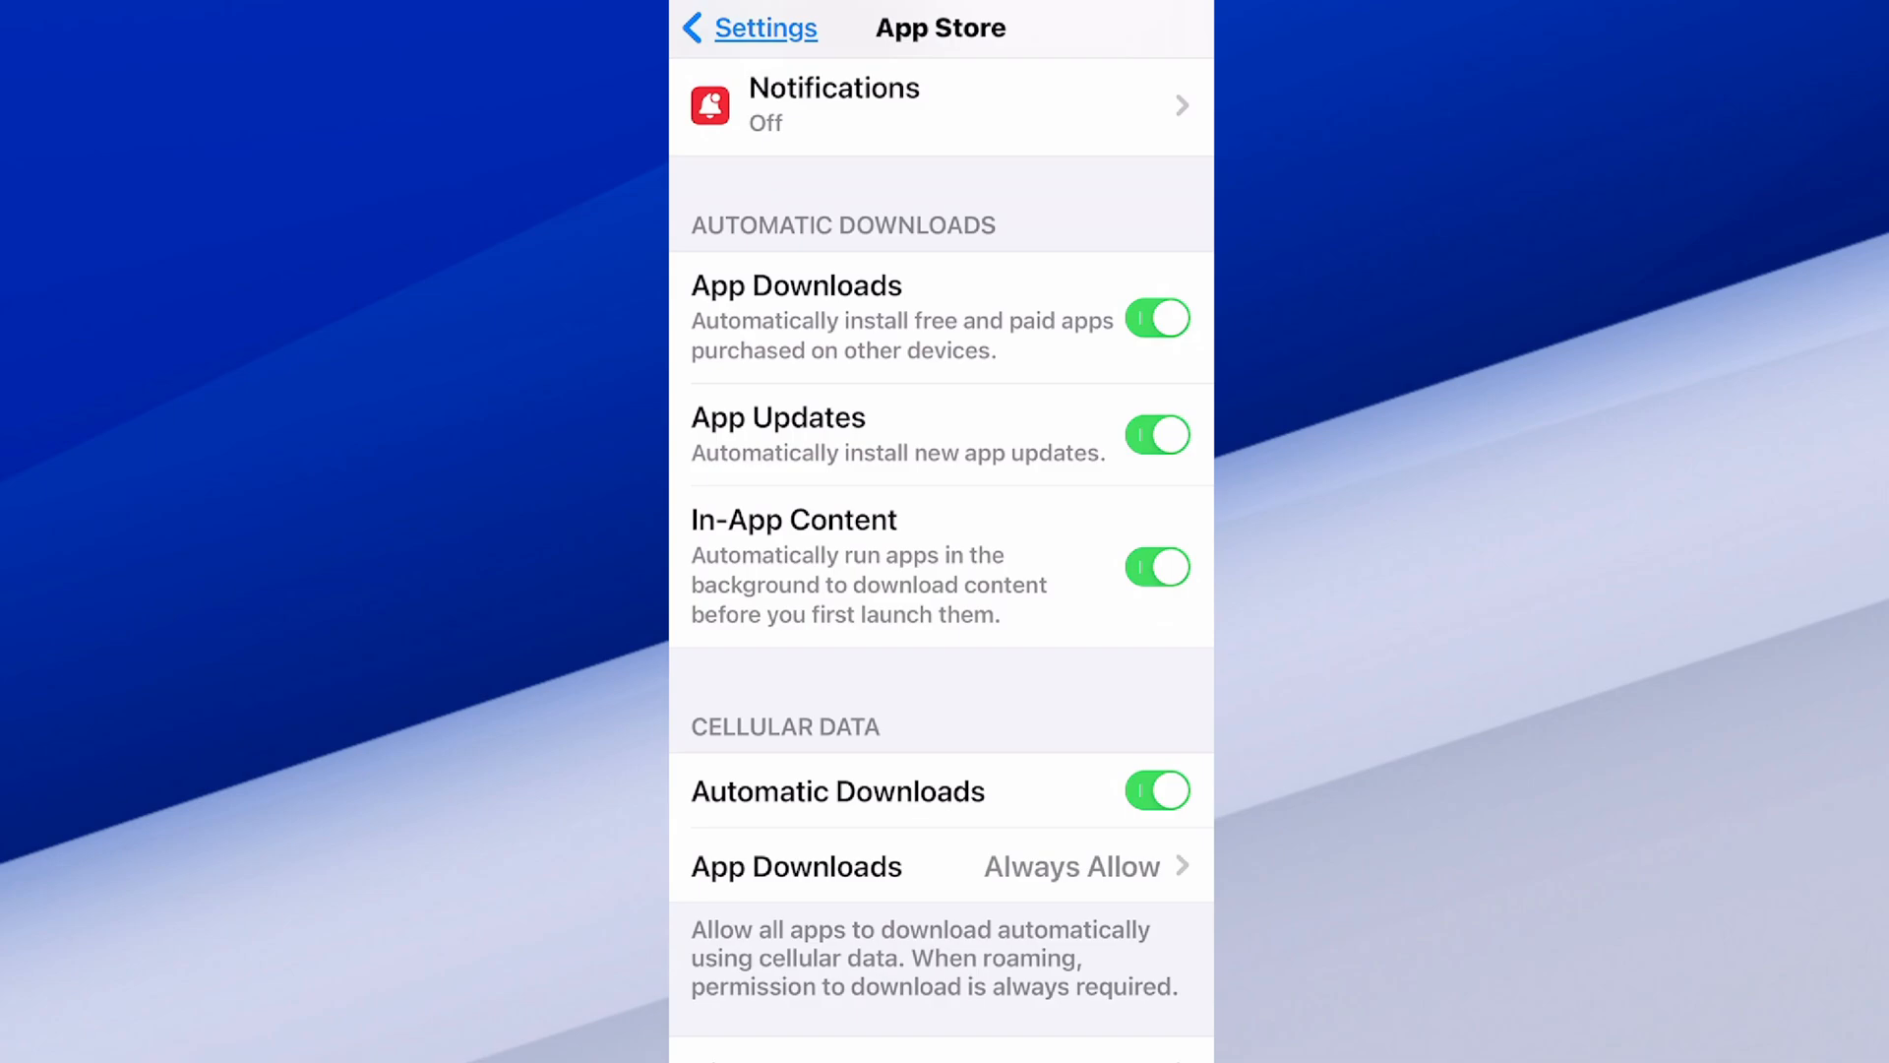
{"action": "scroll", "scroll_direction": "down", "scroll_amount": 3}
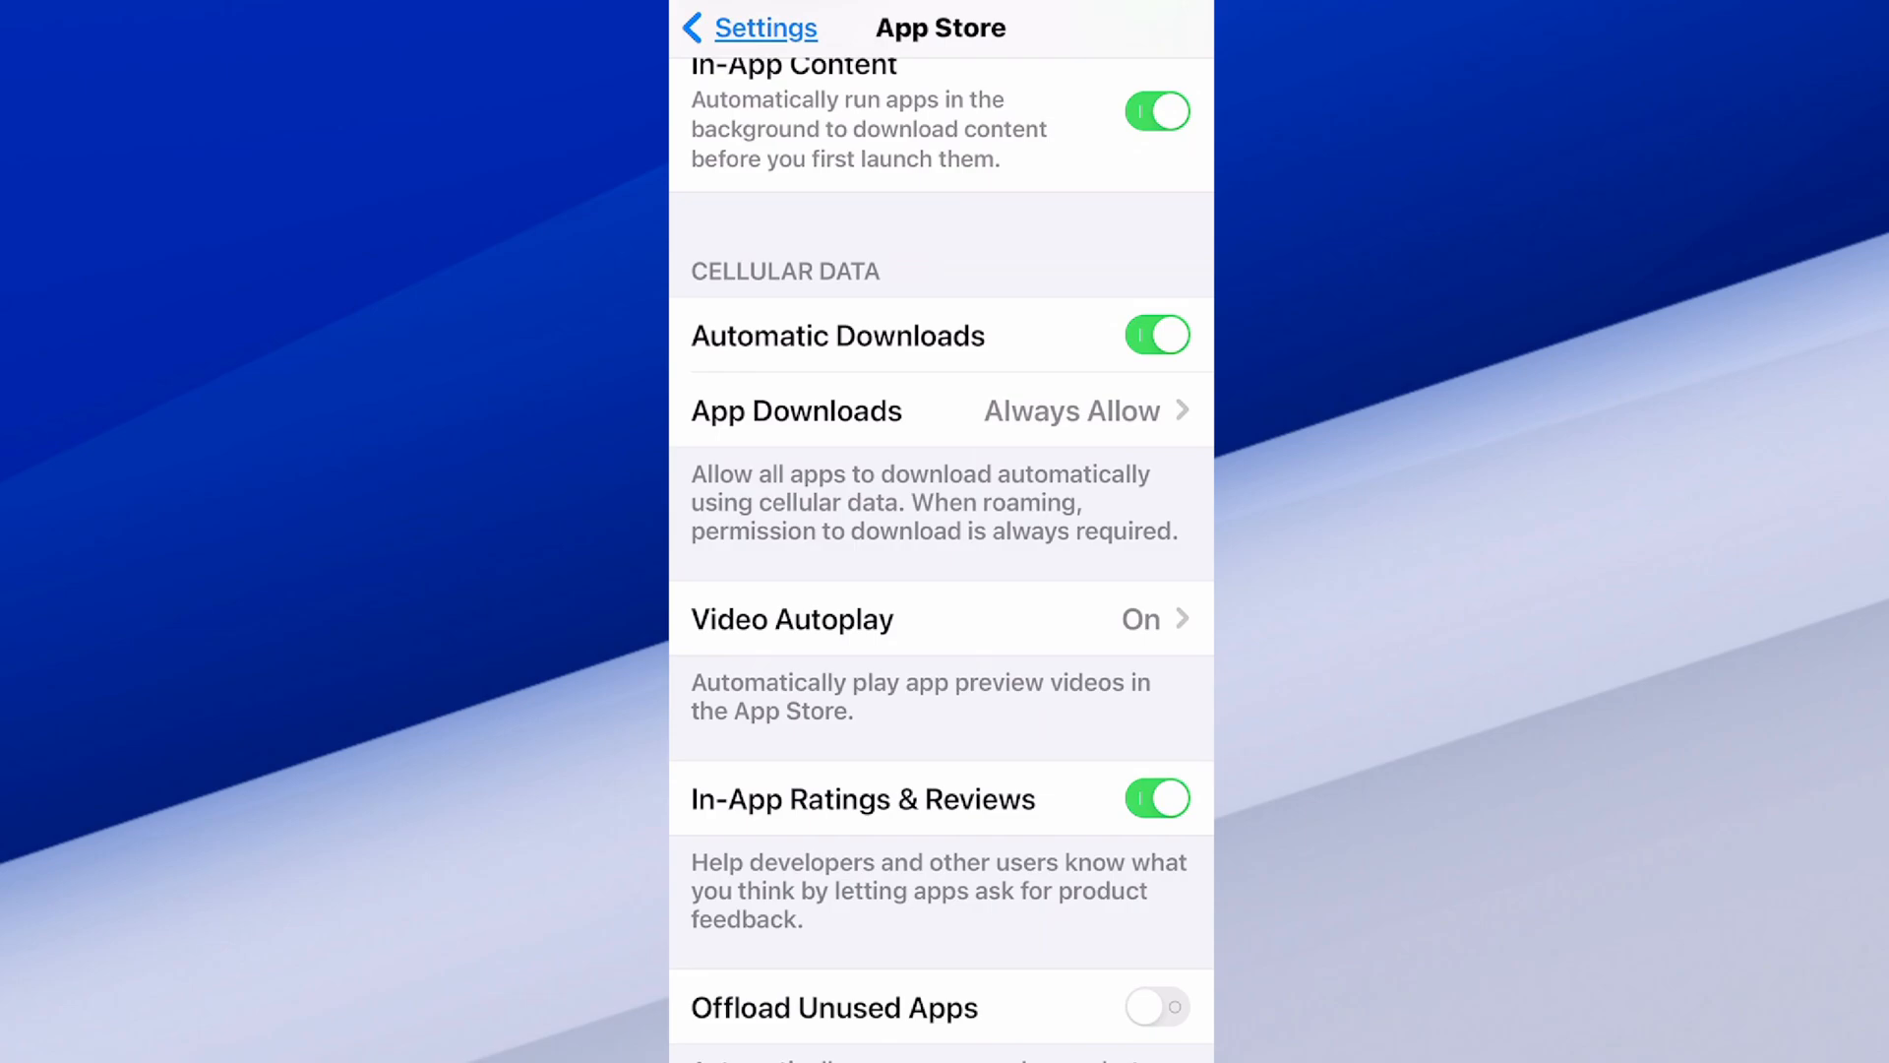
{"action": "left_click", "coordinate": [1155, 335]}
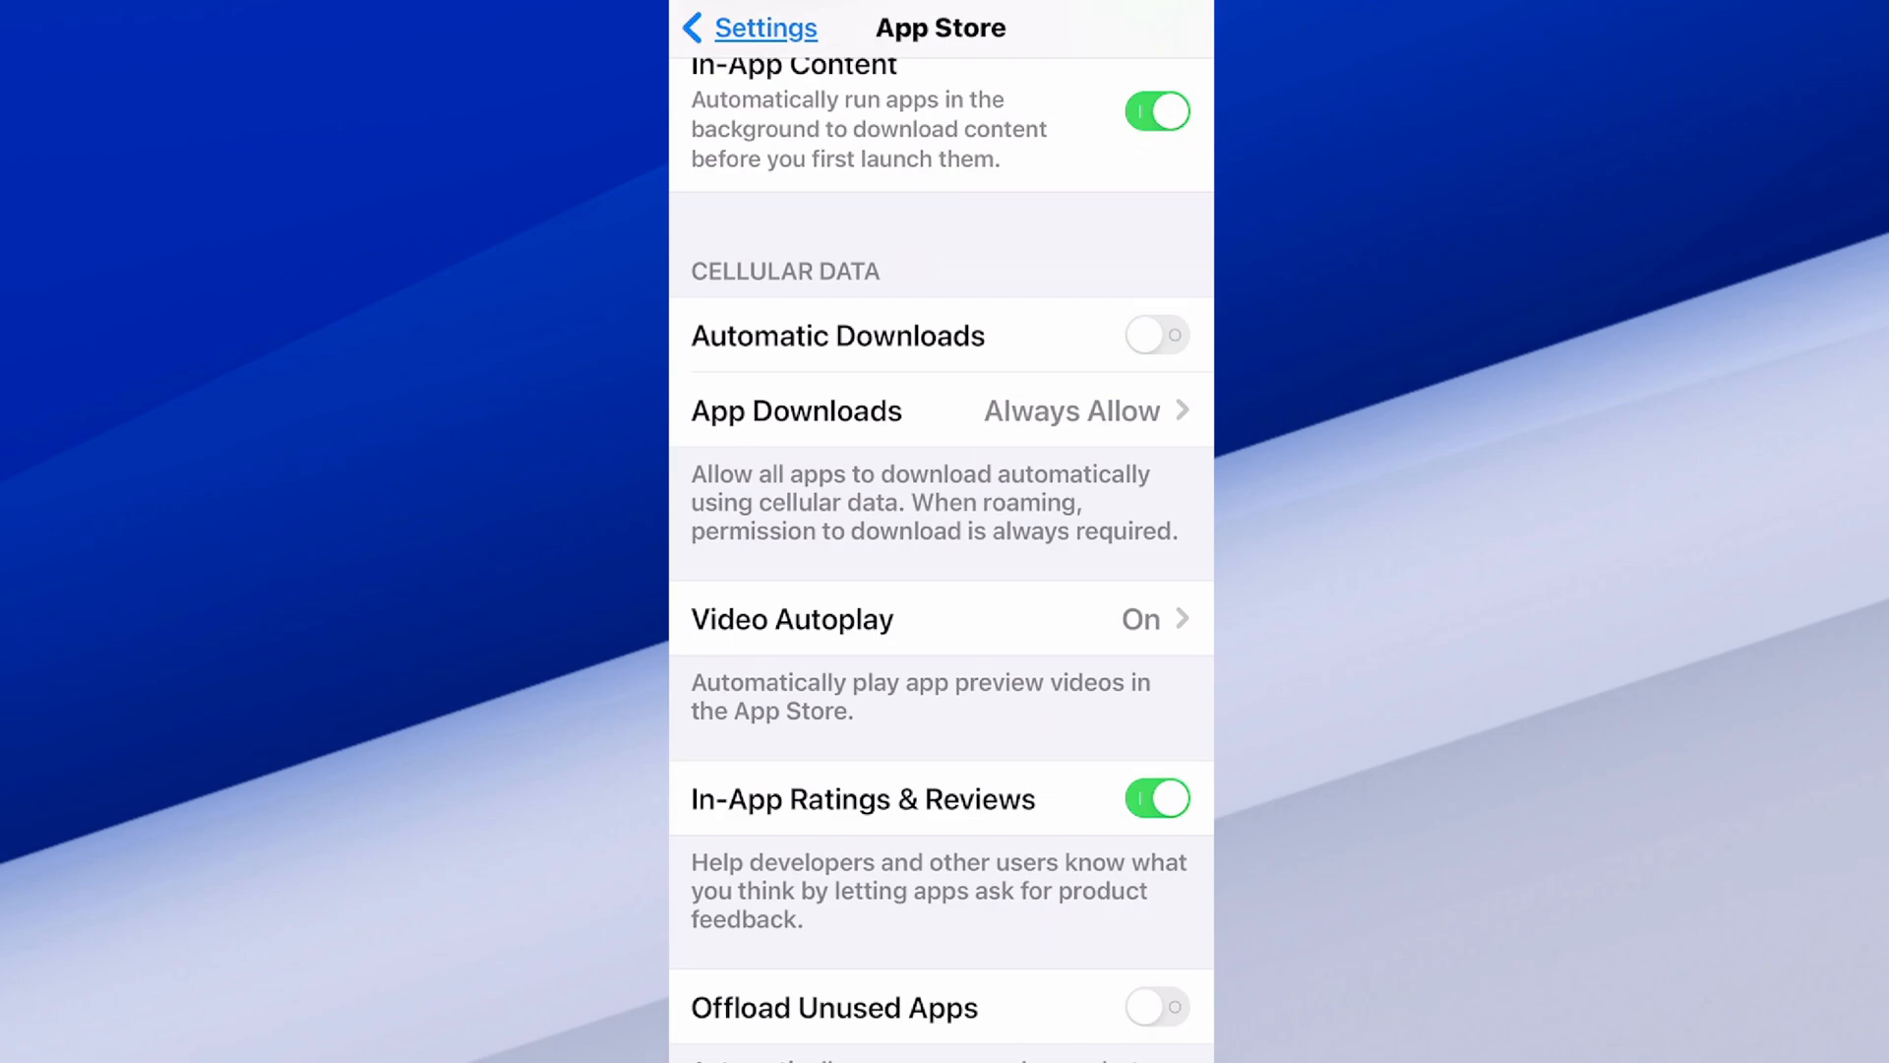
Step: Open the cellular App Downloads choices to select Ask If Over 200 MB
{"action": "left_click", "coordinate": [940, 411]}
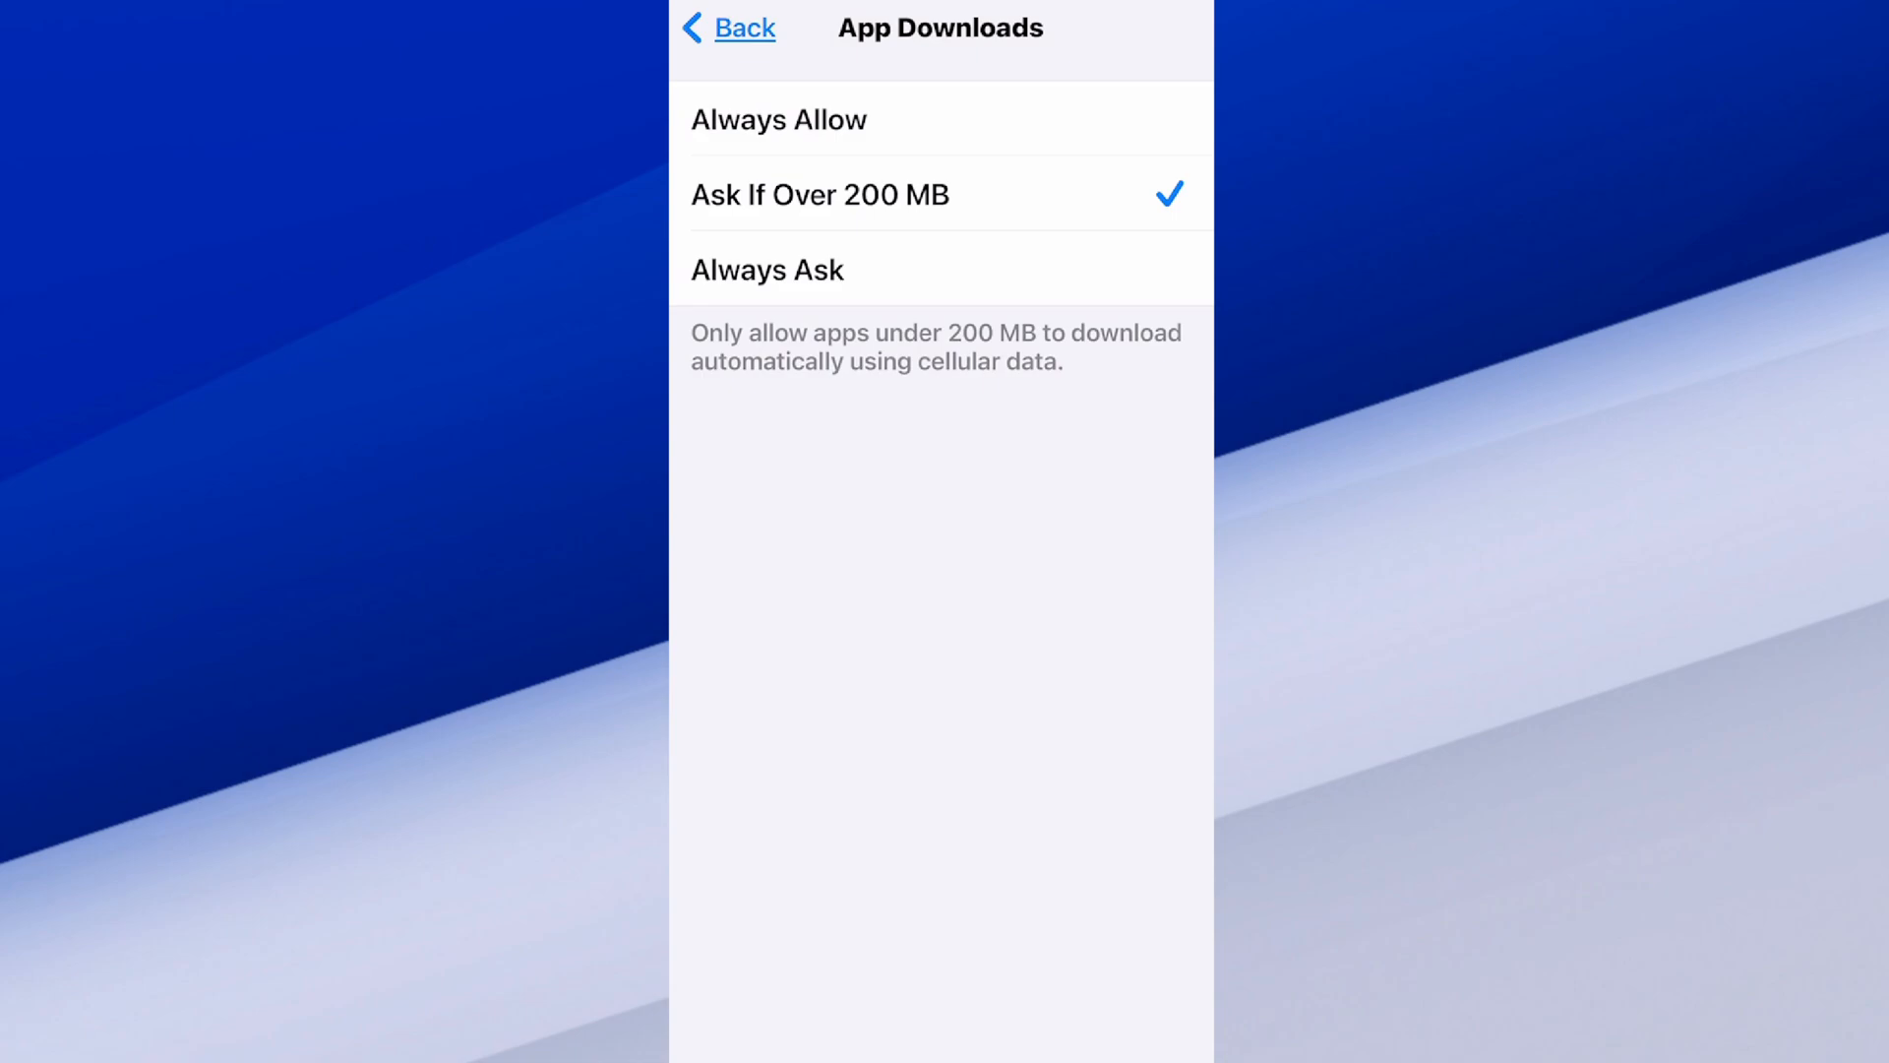
Step: Return to App Store settings, revisit App Downloads, and re-enable cellular Automatic Downloads
{"action": "left_click", "coordinate": [728, 28]}
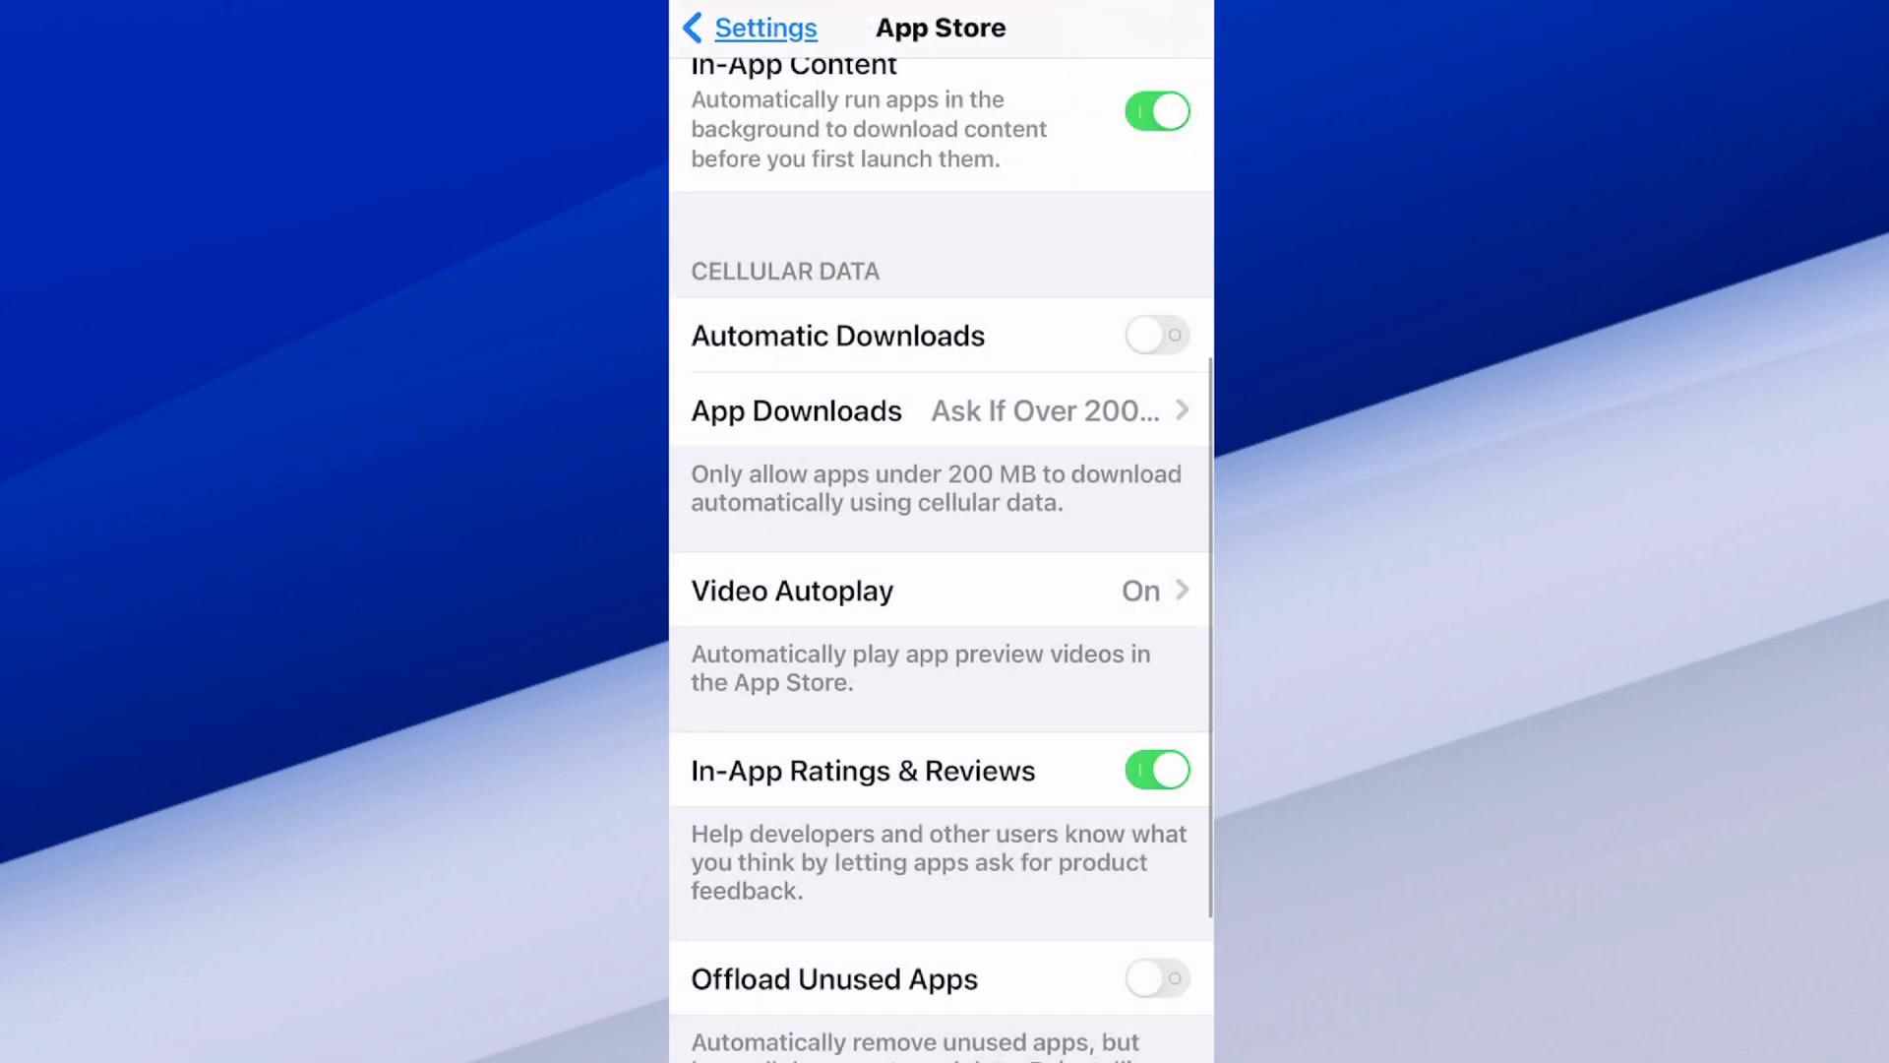
{"action": "left_click", "coordinate": [795, 410]}
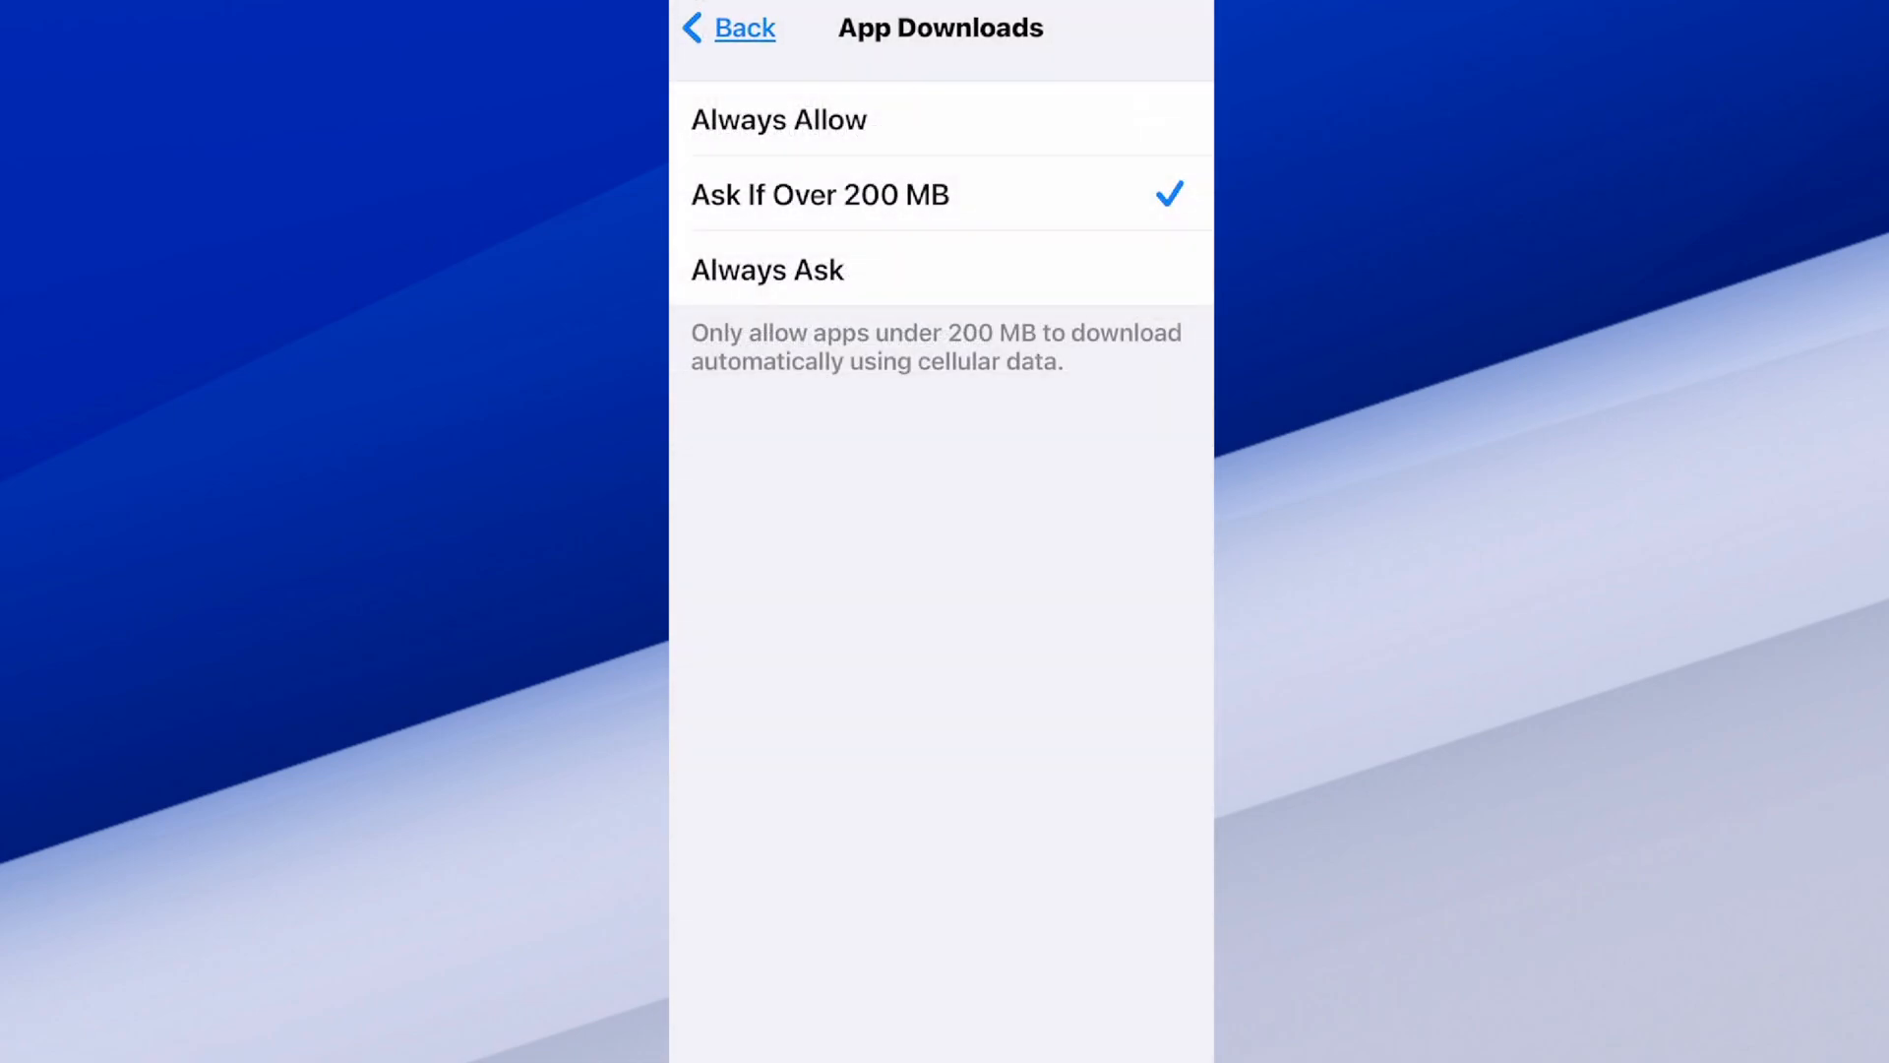
{"action": "left_click", "coordinate": [728, 27]}
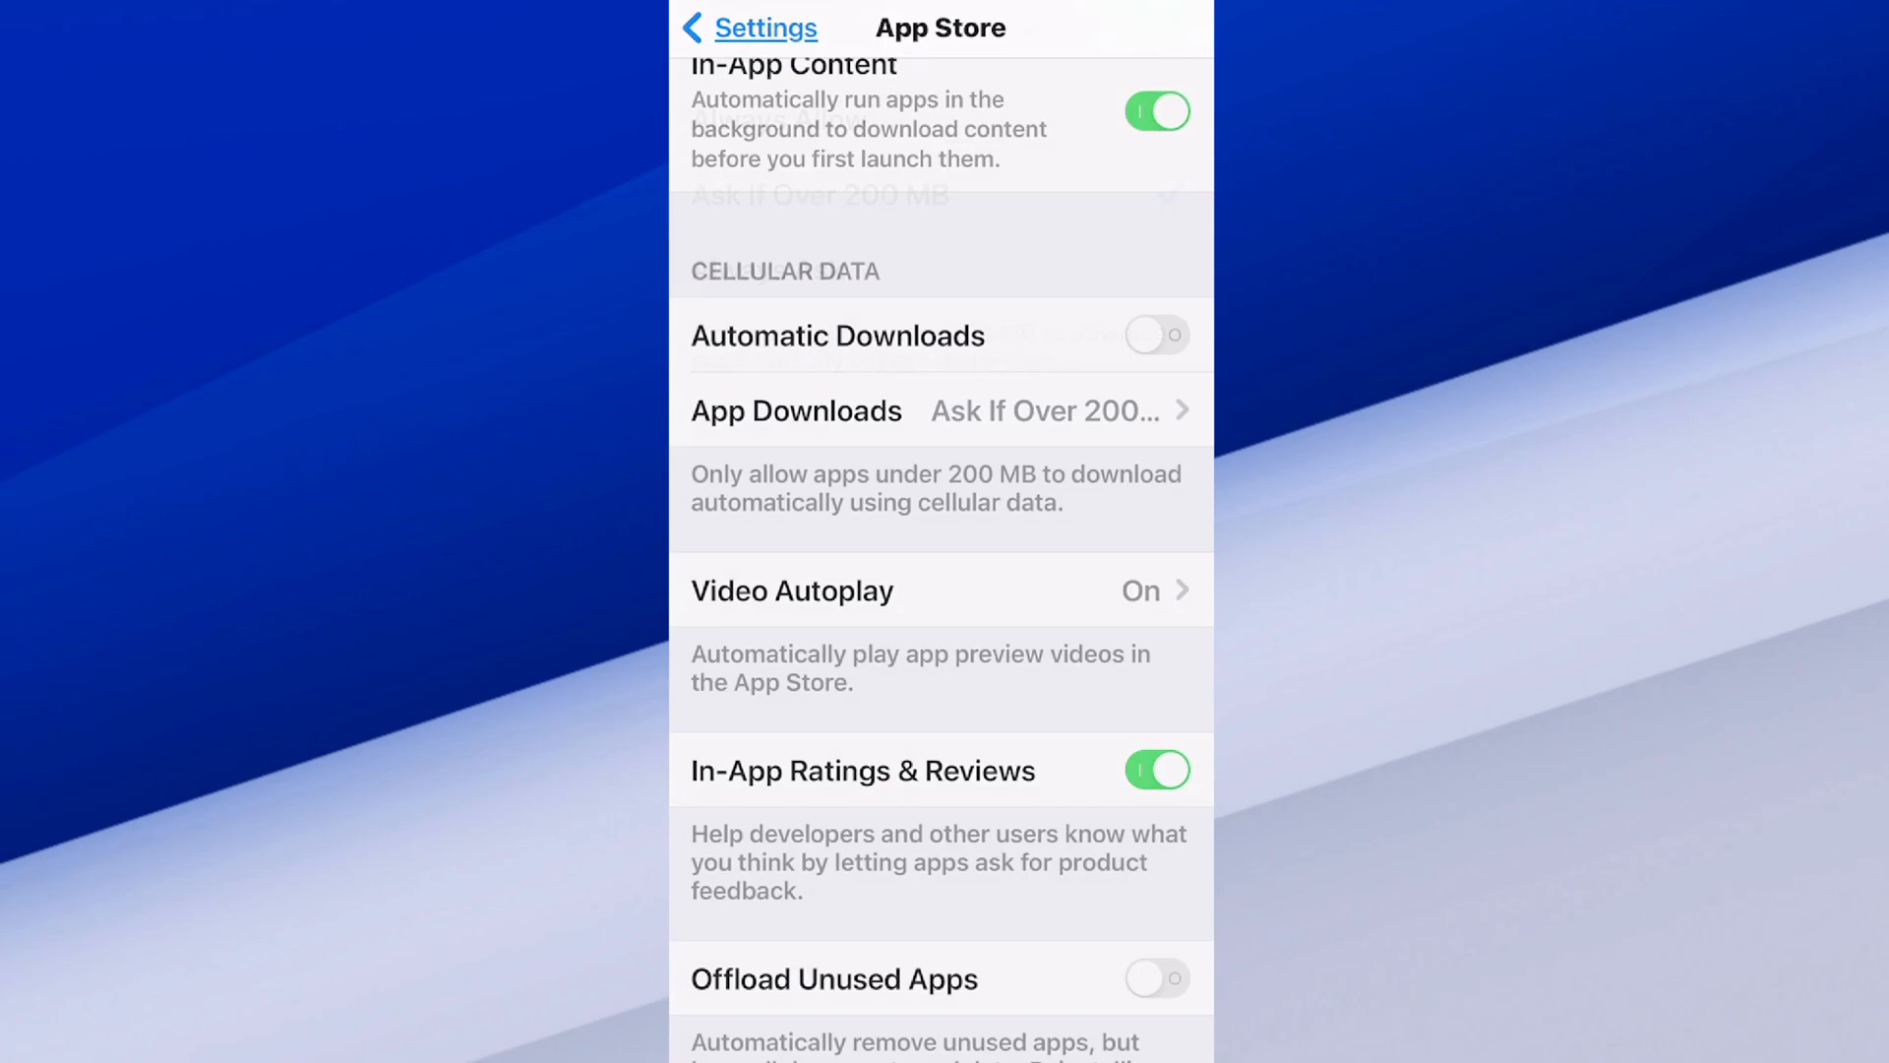
{"action": "left_click", "coordinate": [1154, 334]}
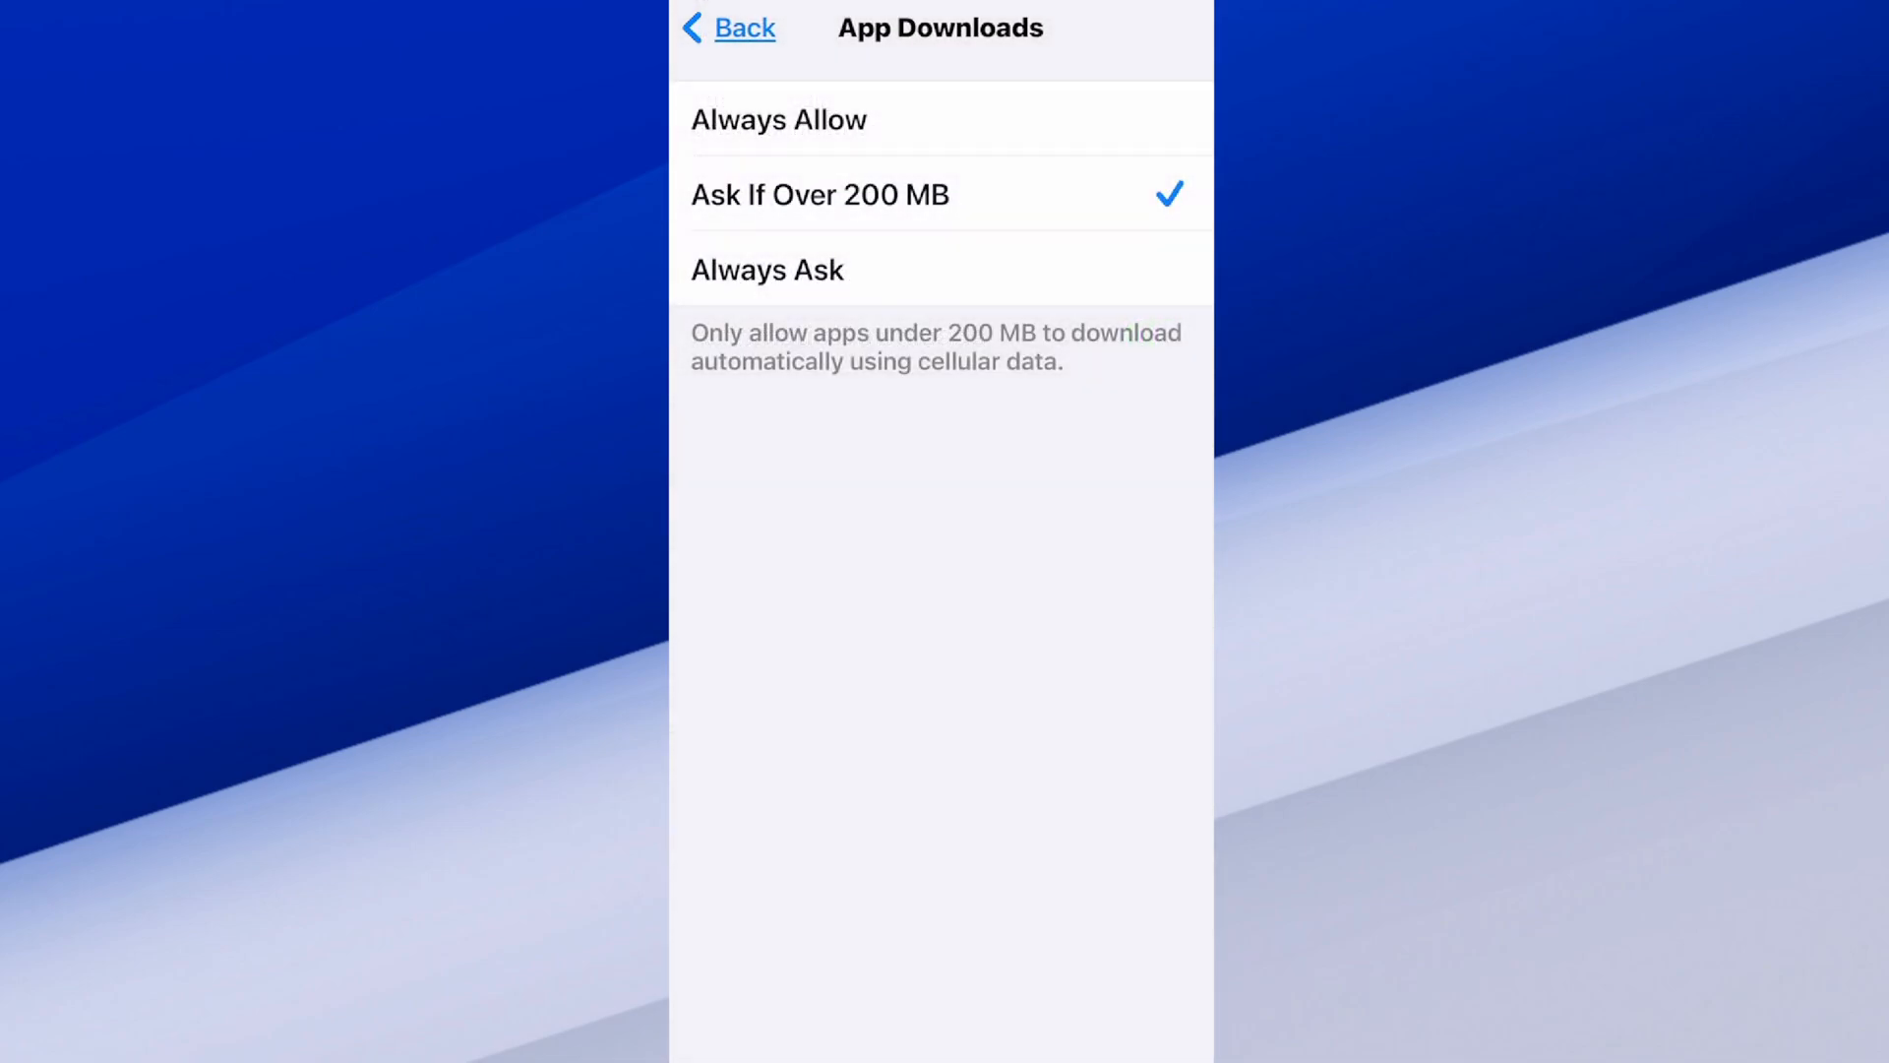
{"action": "left_click", "coordinate": [728, 28]}
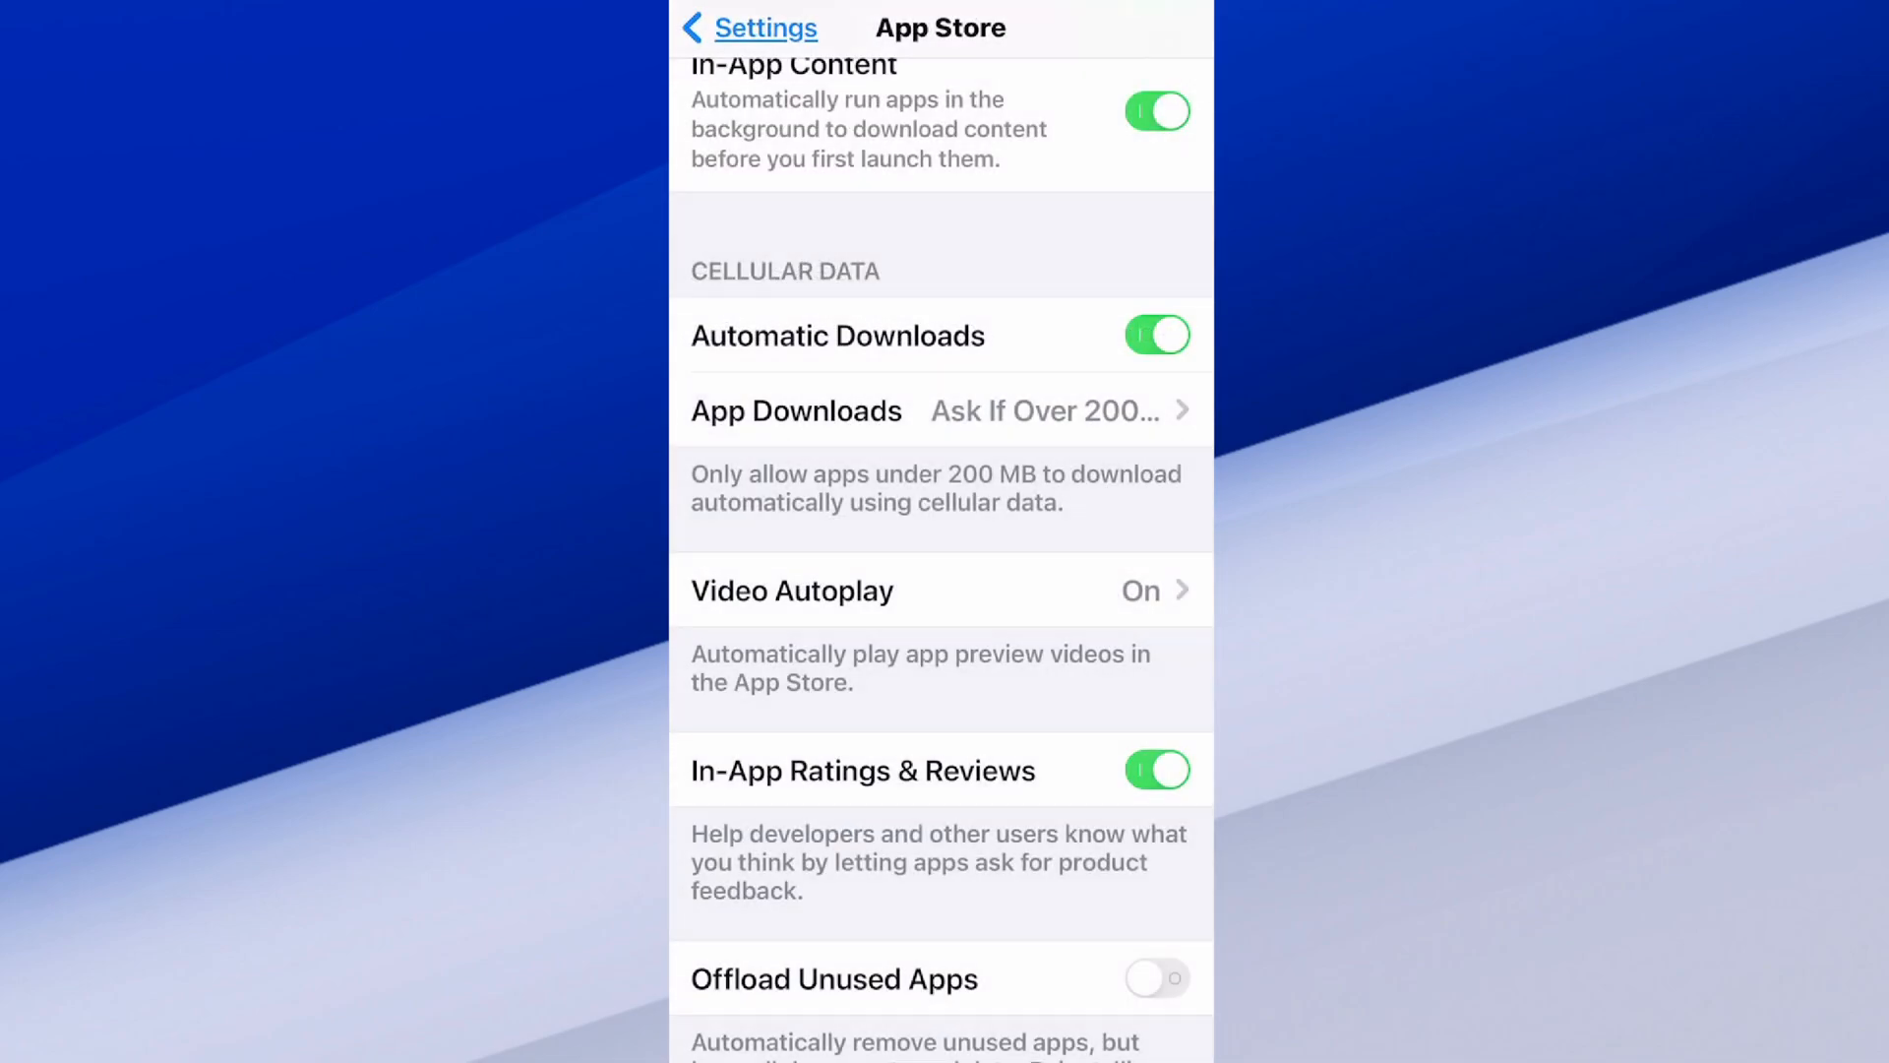
Step: Revisit App Downloads after scrolling the App Store page, confirming Ask If Over 200 MB remains selected
{"action": "left_click", "coordinate": [795, 411]}
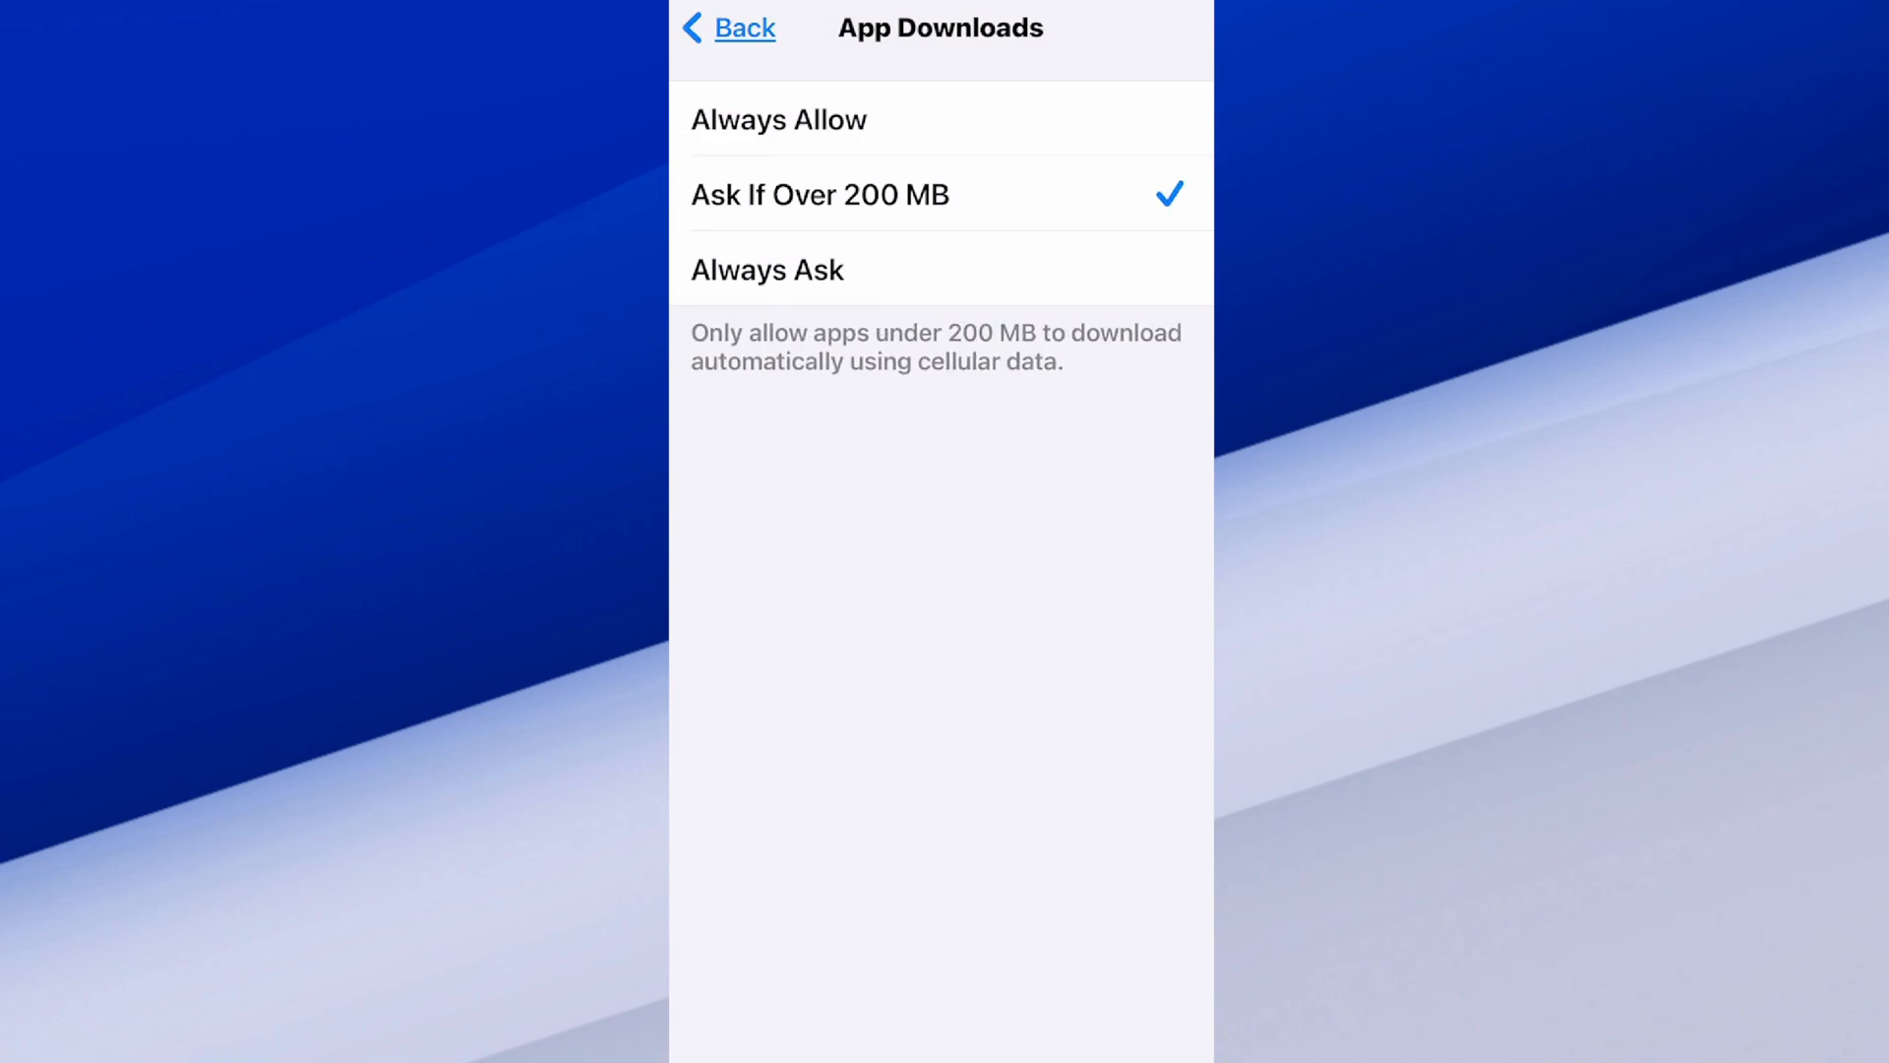
{"action": "left_click", "coordinate": [728, 27]}
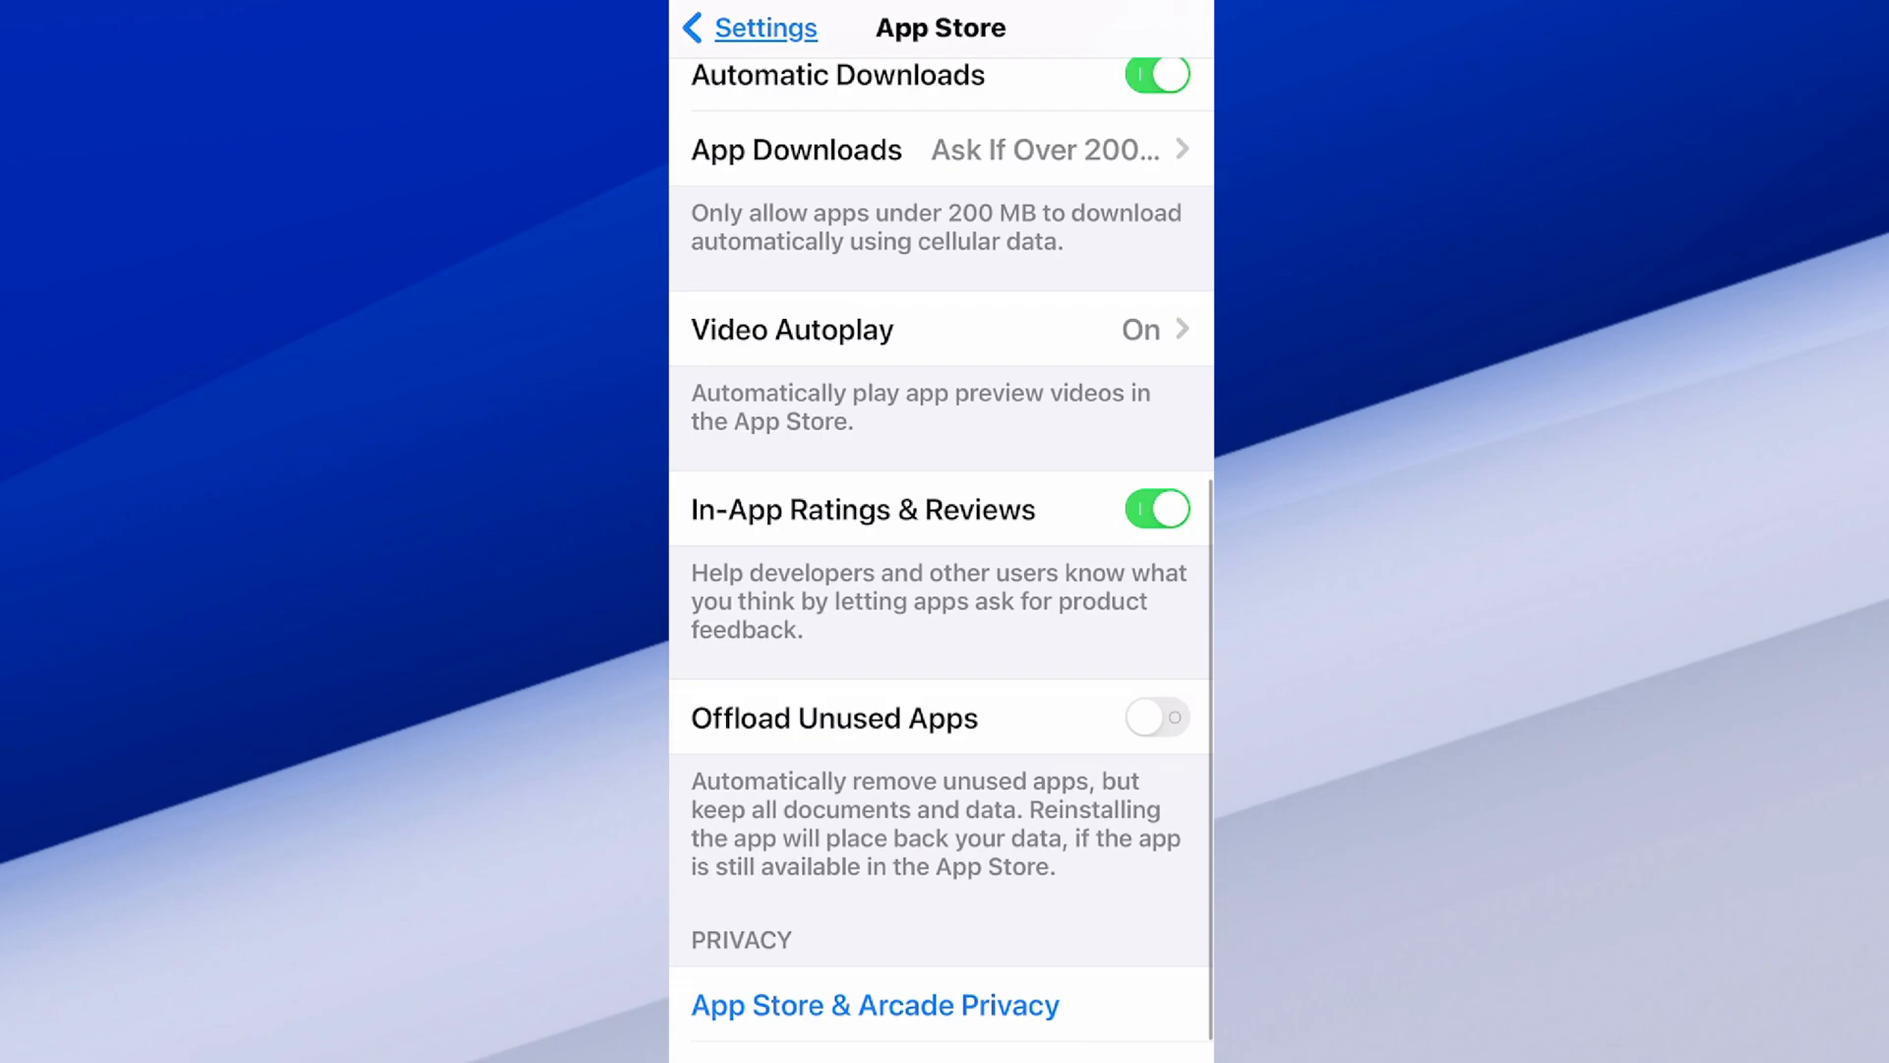
{"action": "scroll", "scroll_direction": "down", "scroll_amount": 3}
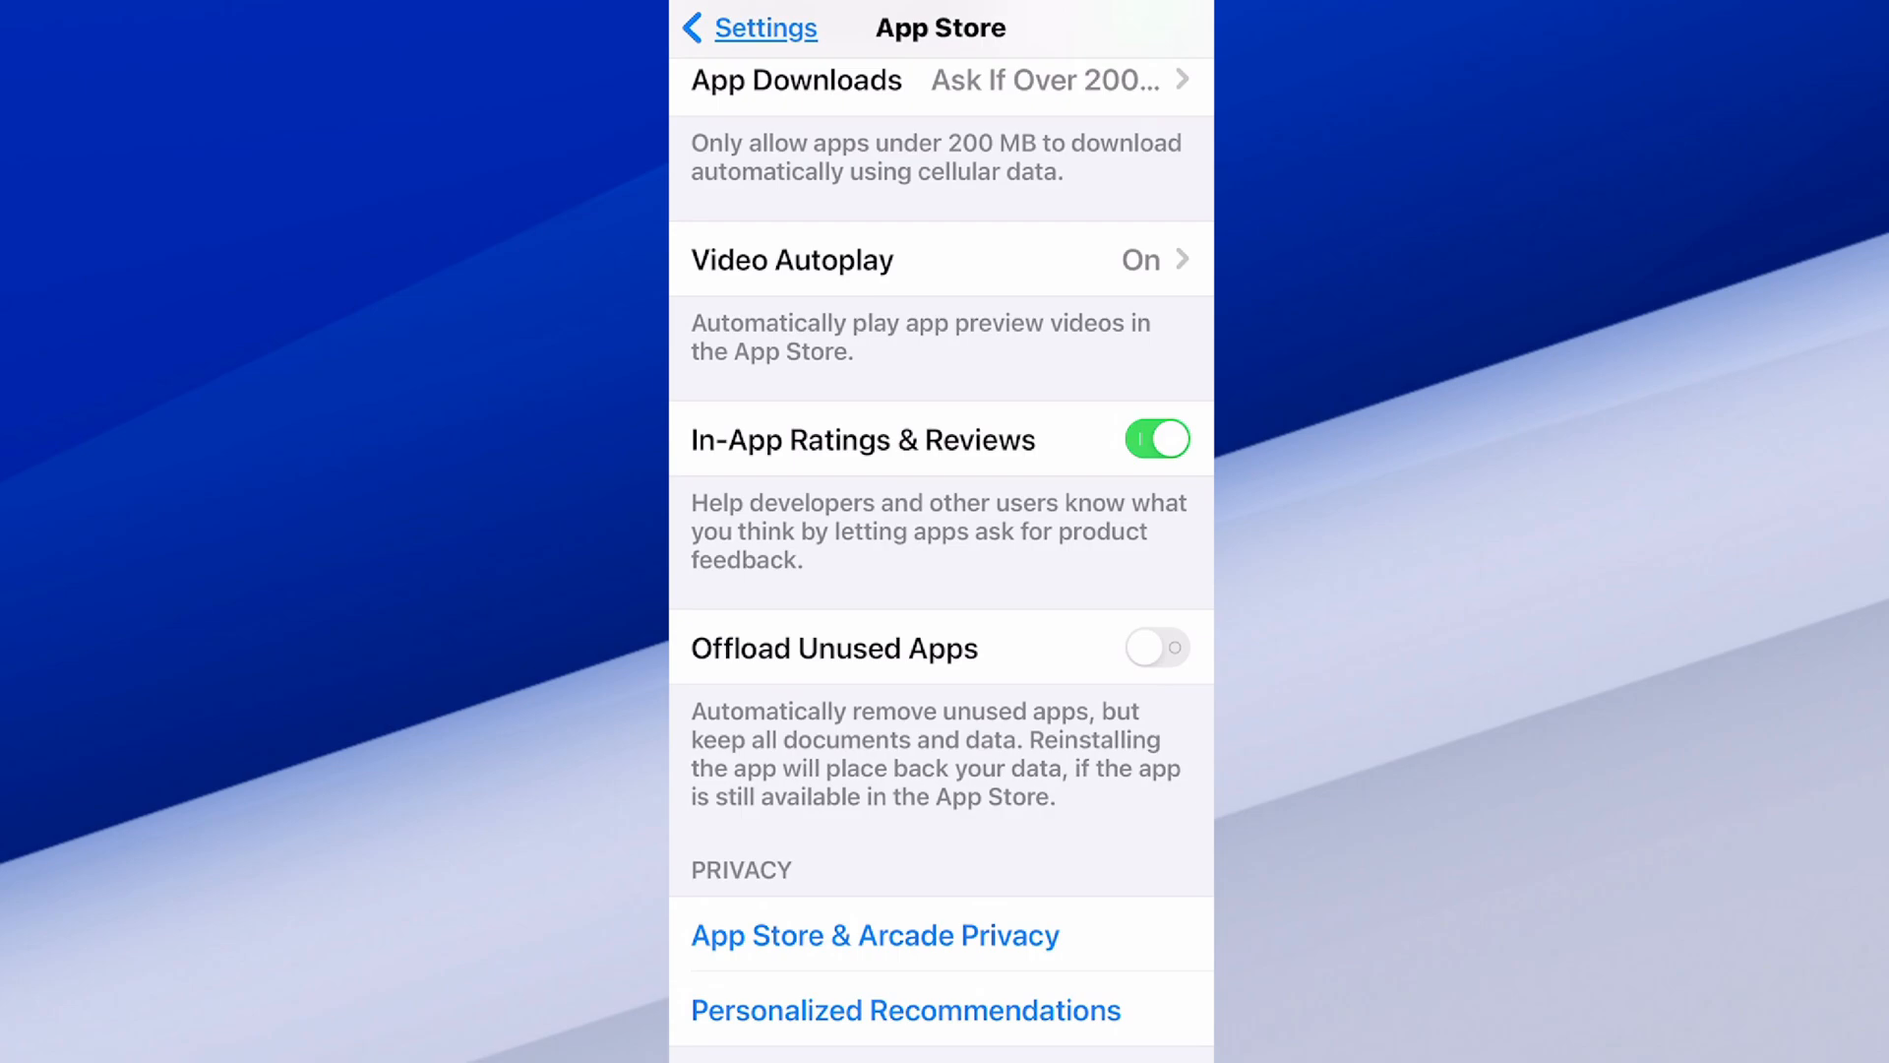
{"action": "left_click", "coordinate": [795, 81]}
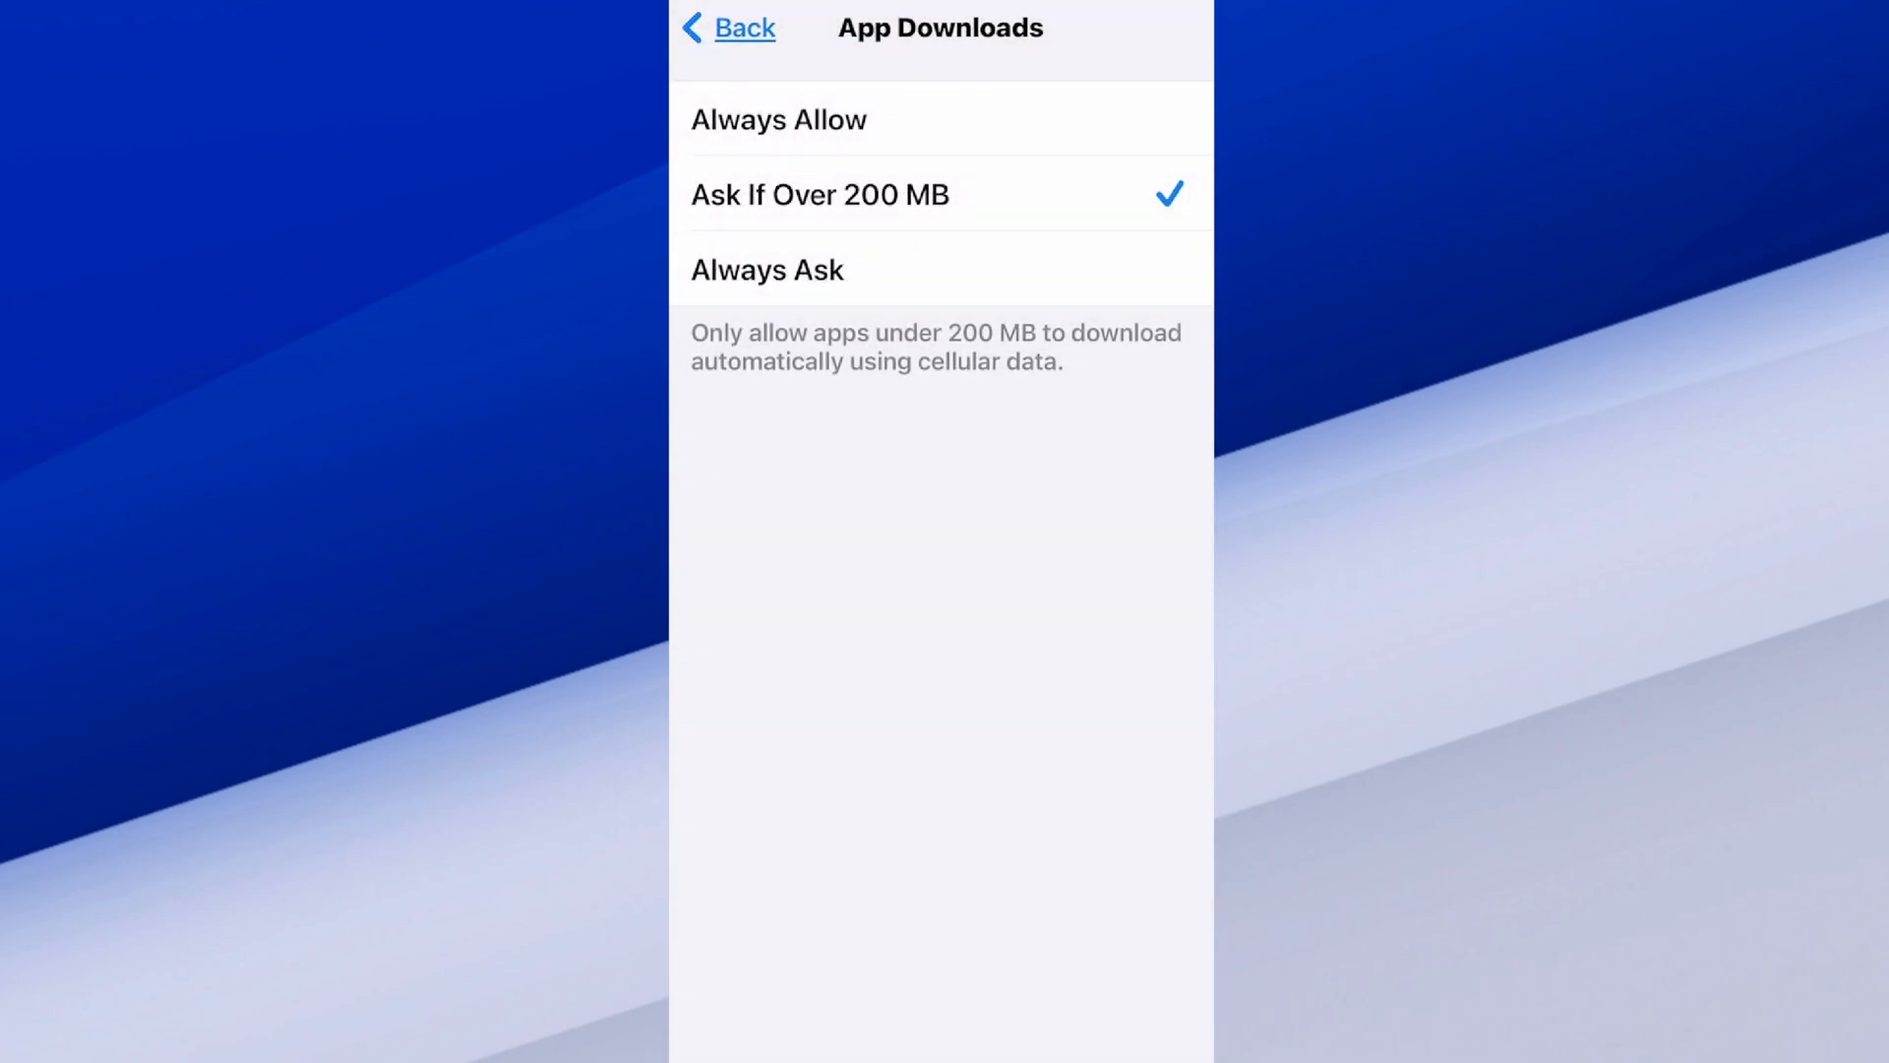